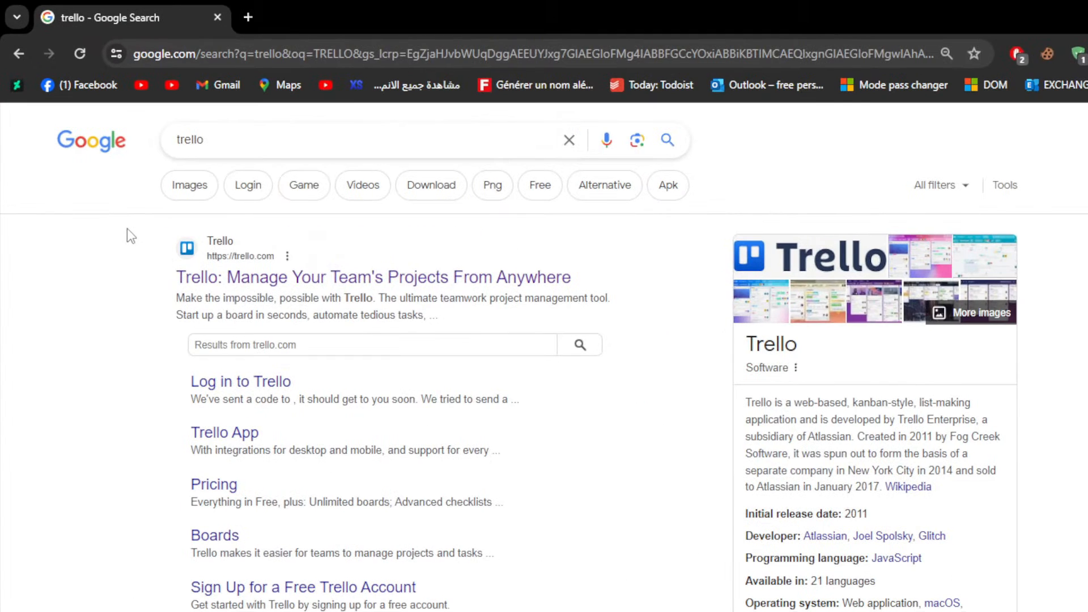
Open trello.com from the search results and translate the page into English
{"action": "left_click", "coordinate": [372, 276]}
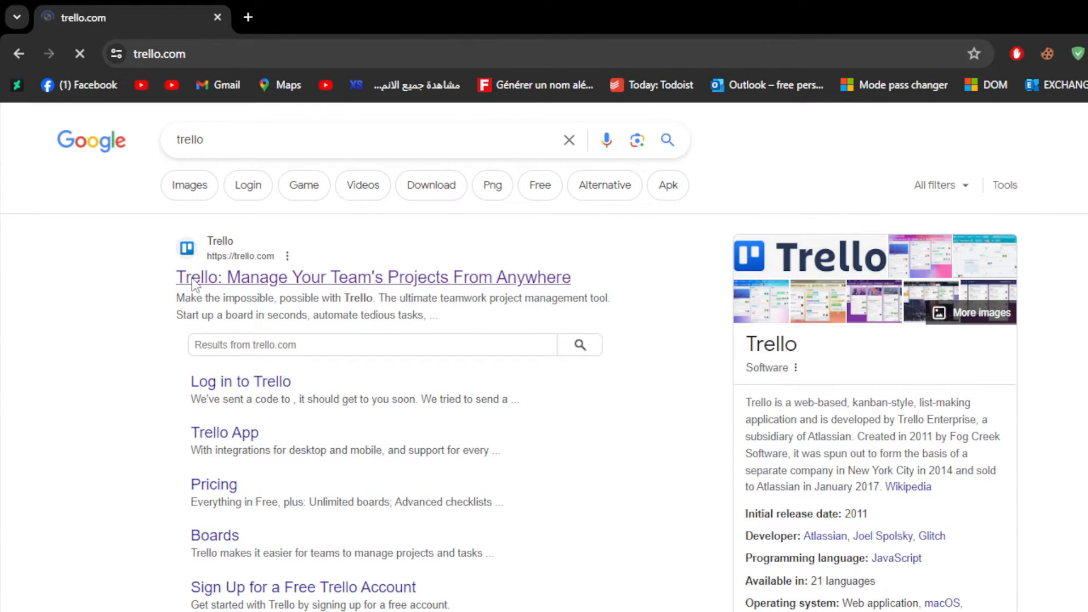
{"action": "left_click", "coordinate": [373, 276]}
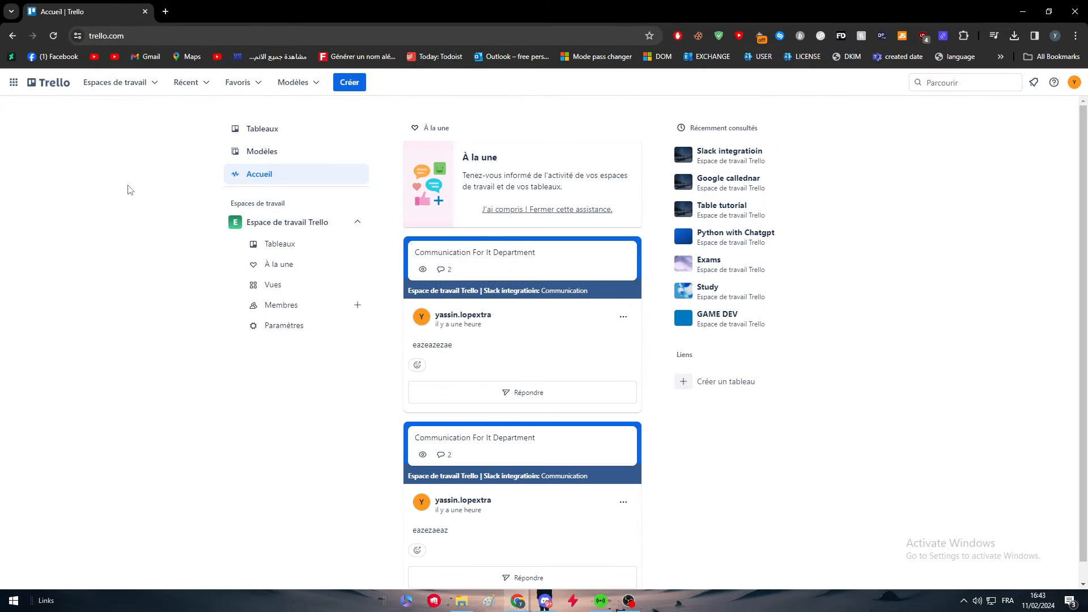
{"action": "right_click", "coordinate": [128, 190]}
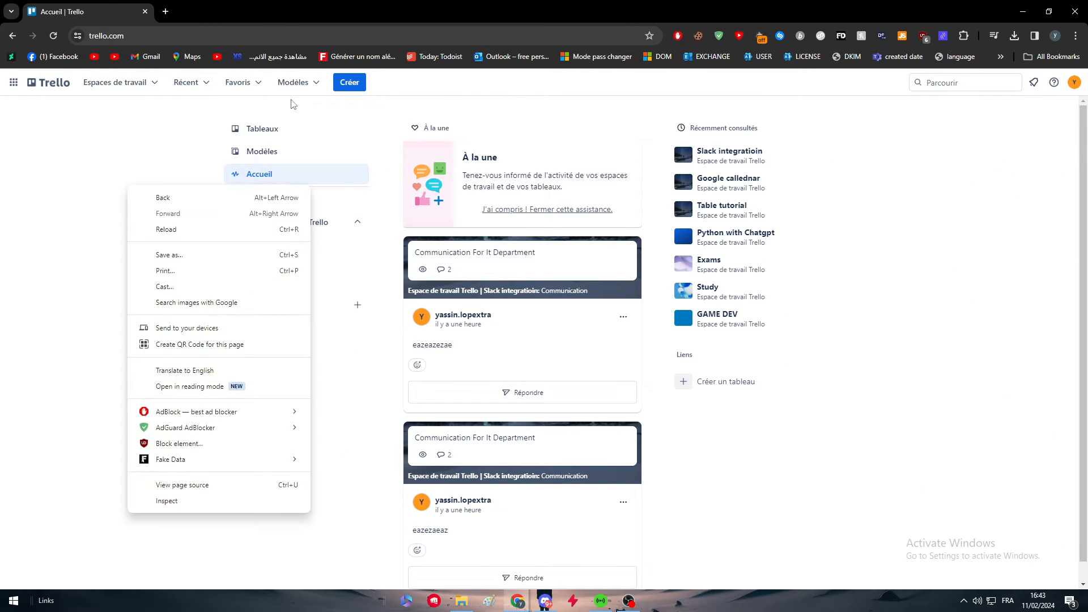
{"action": "left_click", "coordinate": [185, 370]}
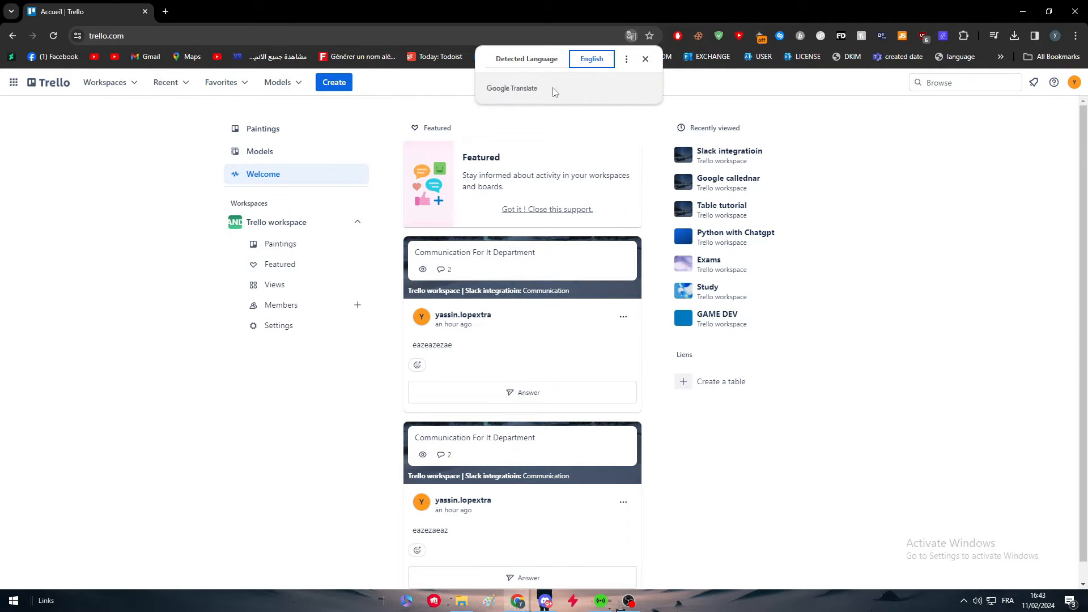
Create a new board titled 'Notion' with the dark starry wallpaper
{"action": "left_click", "coordinate": [333, 82]}
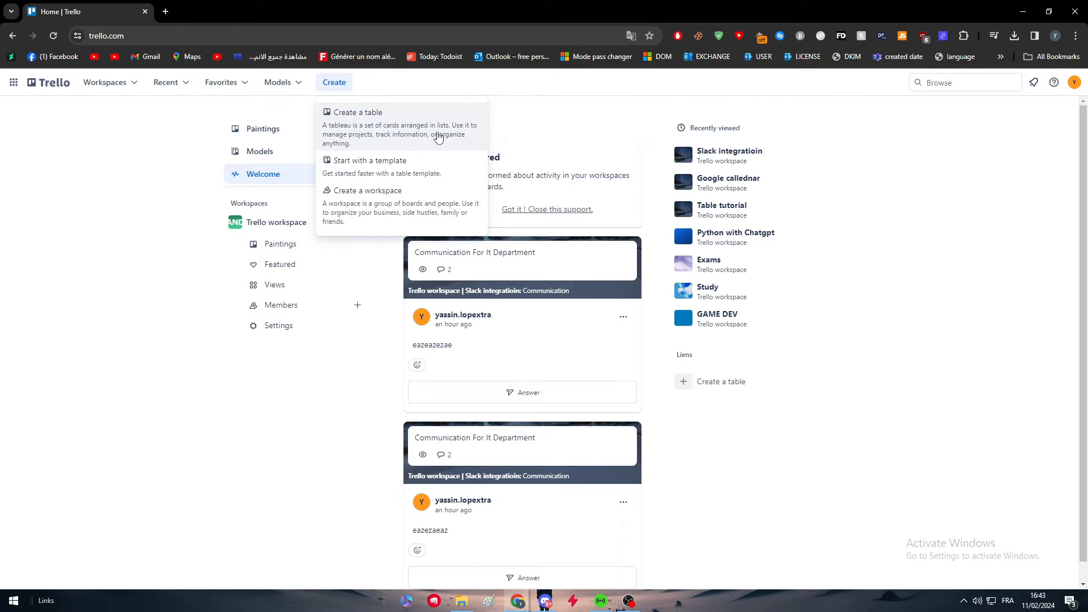
{"action": "left_click", "coordinate": [359, 112]}
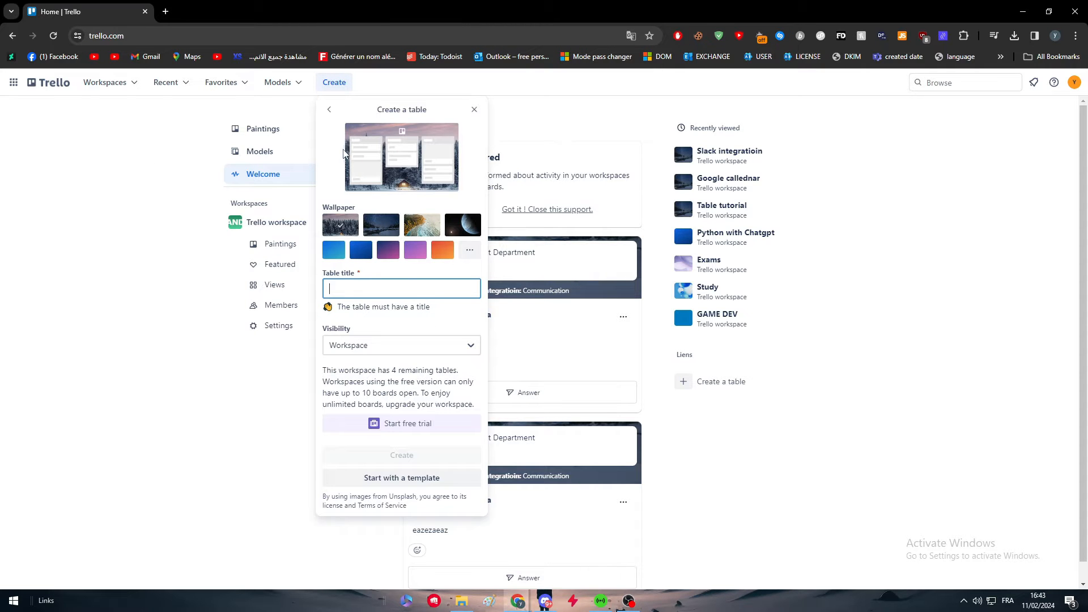
{"action": "left_click", "coordinate": [381, 224]}
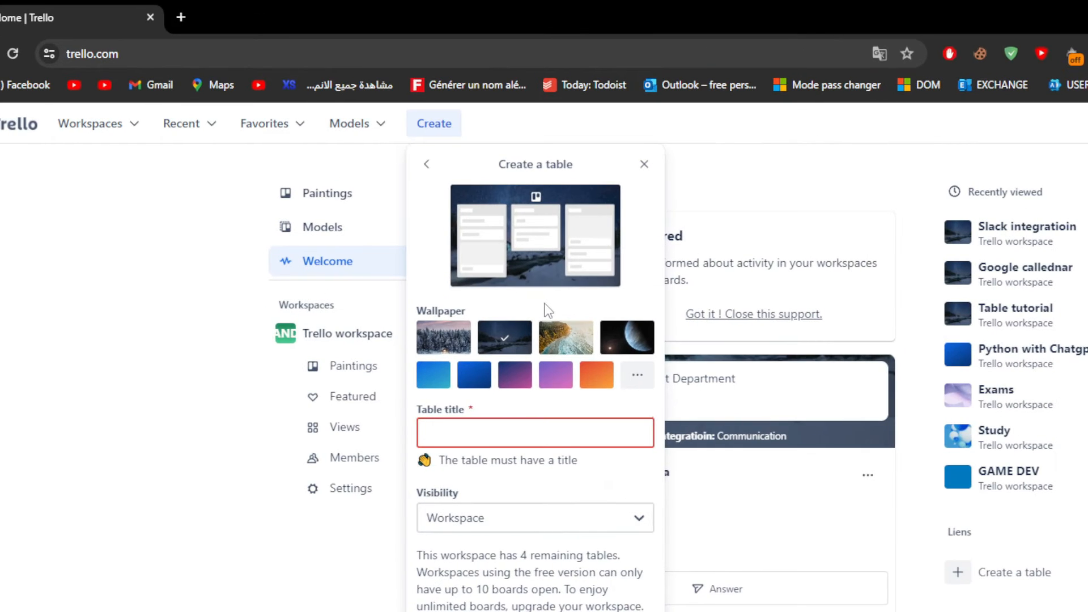
{"action": "type", "text": "n"}
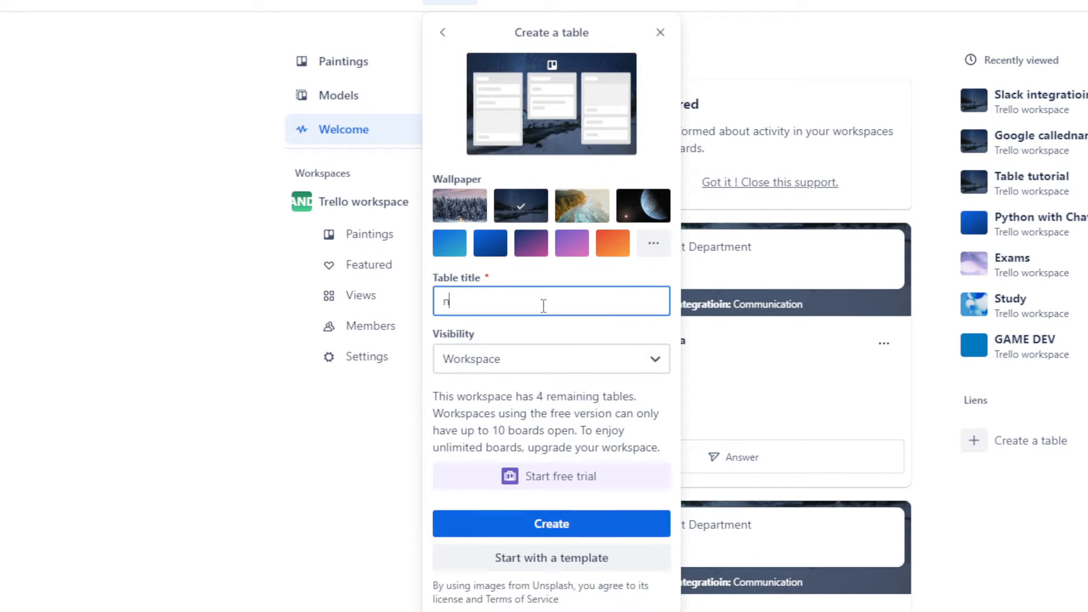
{"action": "type", "text": "otion"}
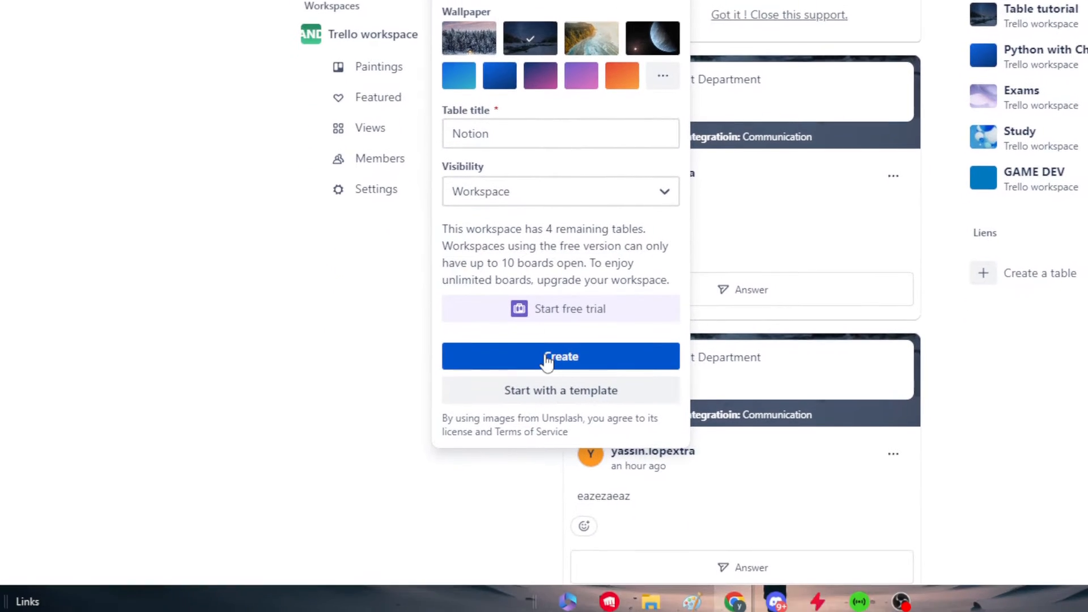
{"action": "left_click", "coordinate": [560, 355]}
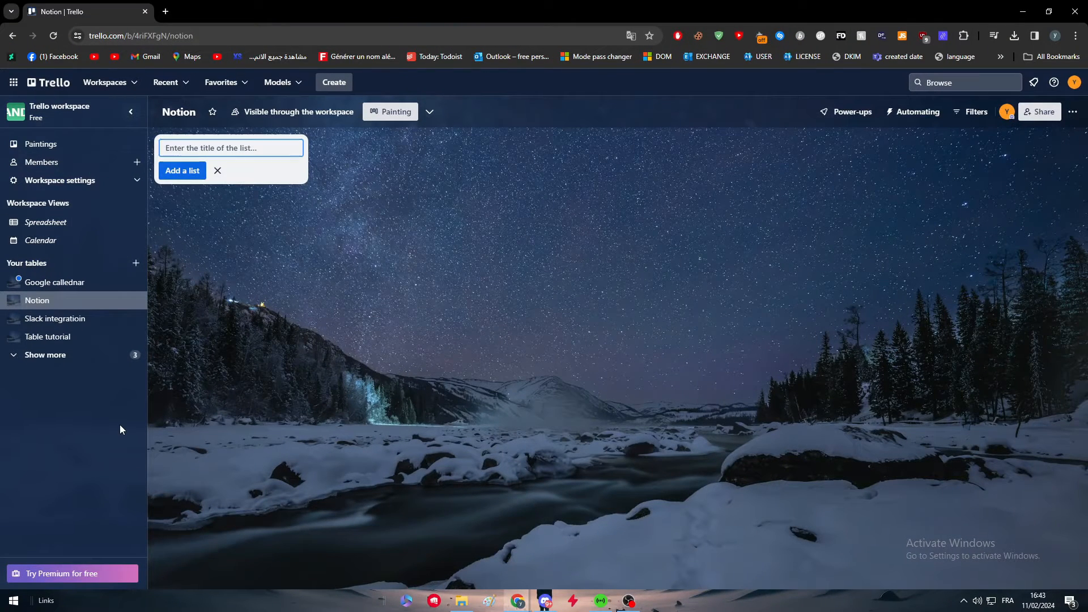
Add a list named 'Notion' to the board and begin a card entry
{"action": "left_click", "coordinate": [217, 171]}
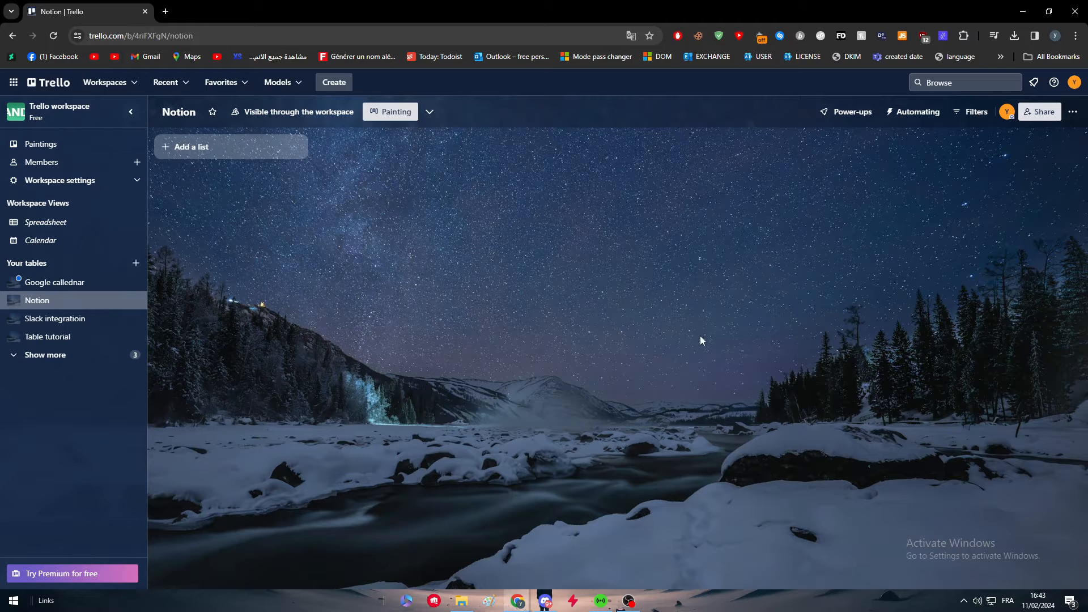
{"action": "mouse_move", "coordinate": [372, 418]}
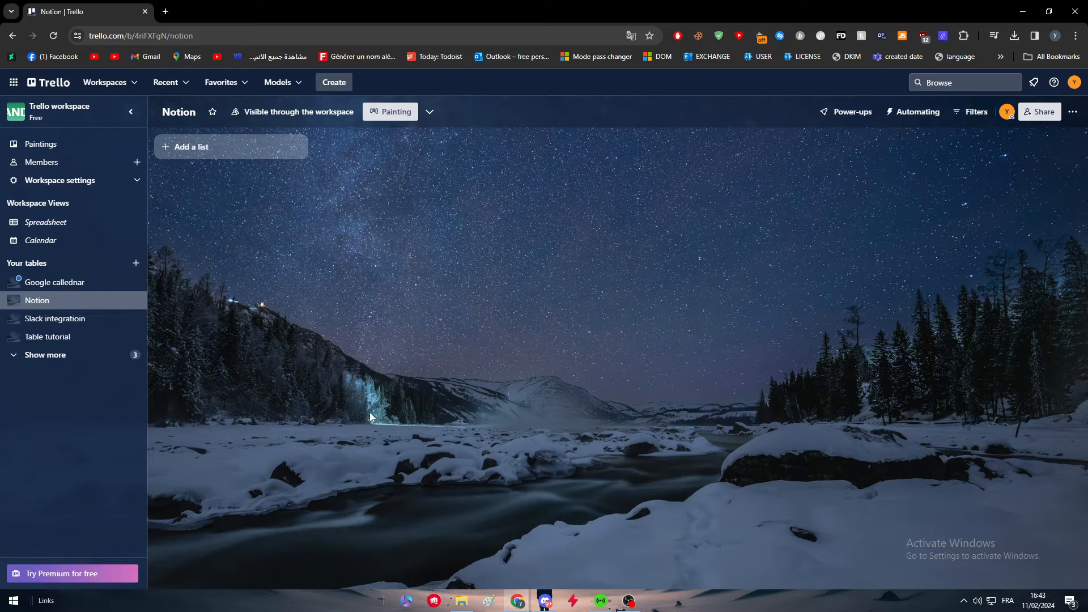
{"action": "mouse_move", "coordinate": [219, 173]}
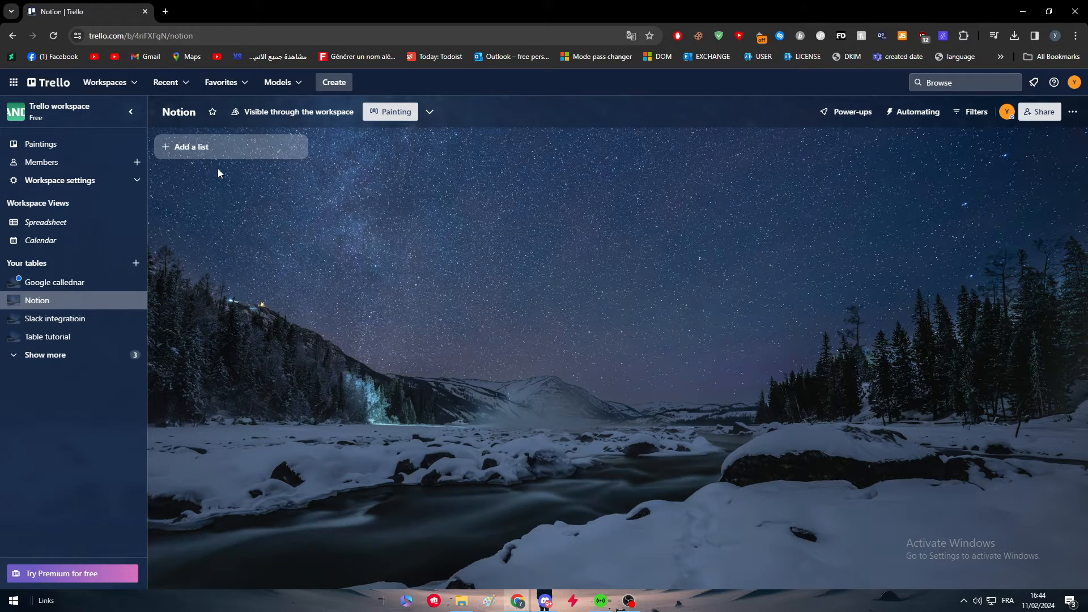
{"action": "mouse_move", "coordinate": [211, 151]}
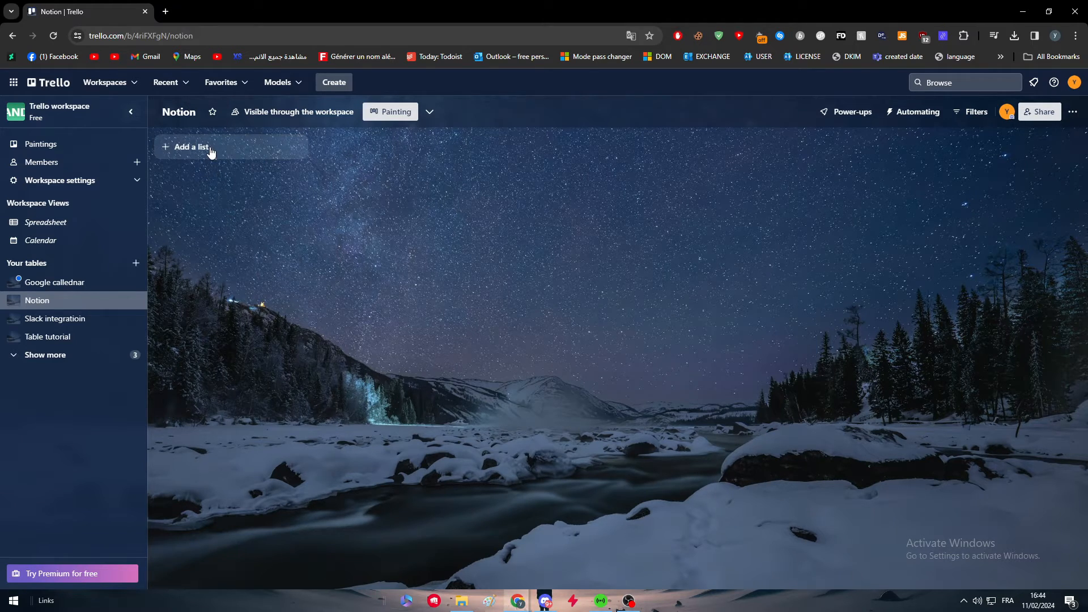
{"action": "left_click", "coordinate": [193, 146]}
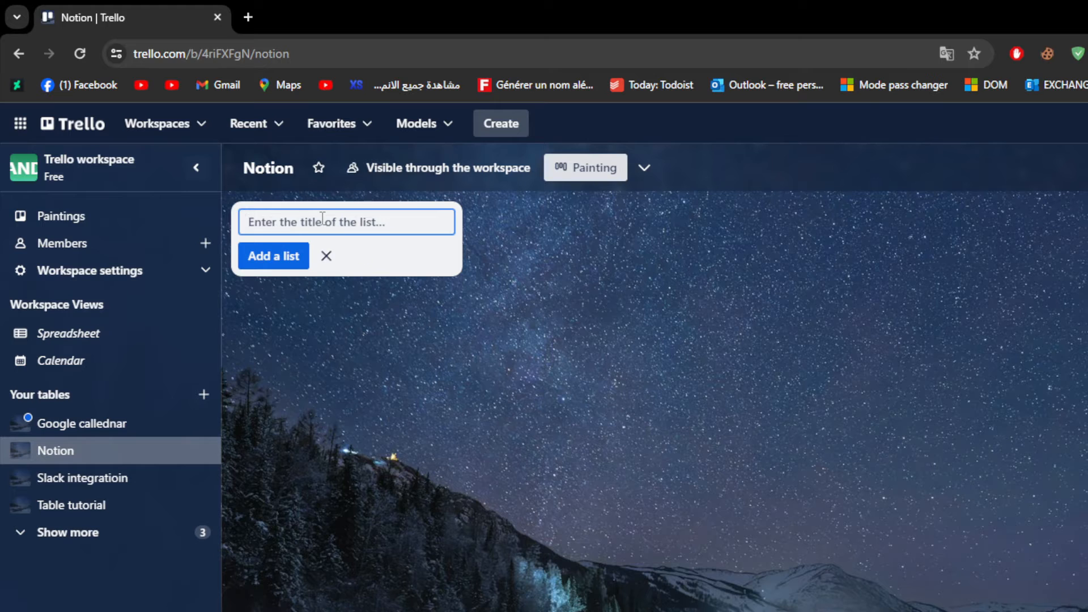
{"action": "type", "text": "Notion"}
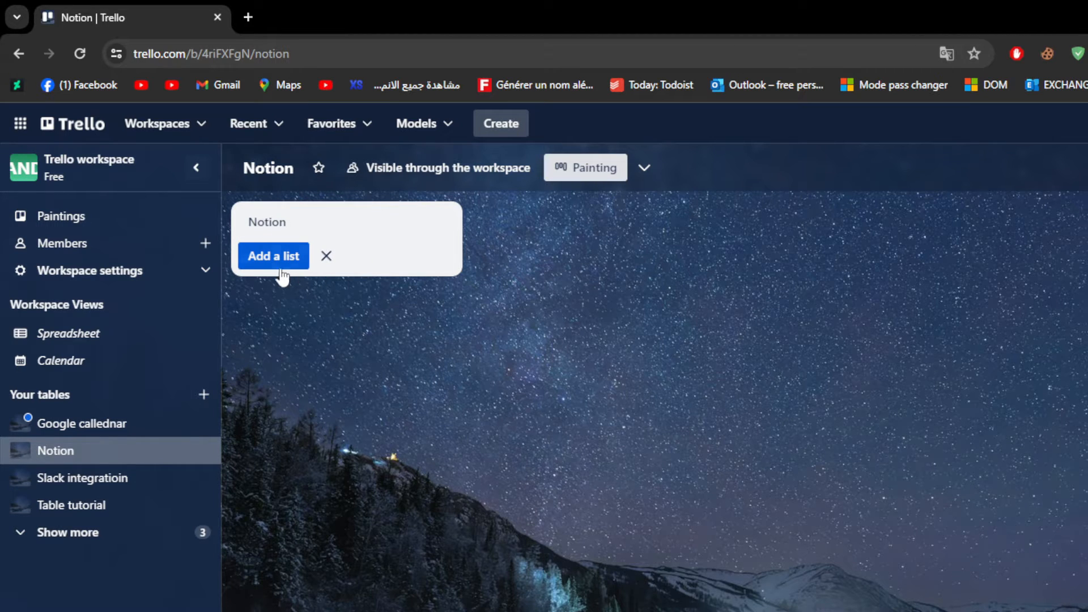
{"action": "left_click", "coordinate": [273, 256]}
{"action": "type", "text": "Not"}
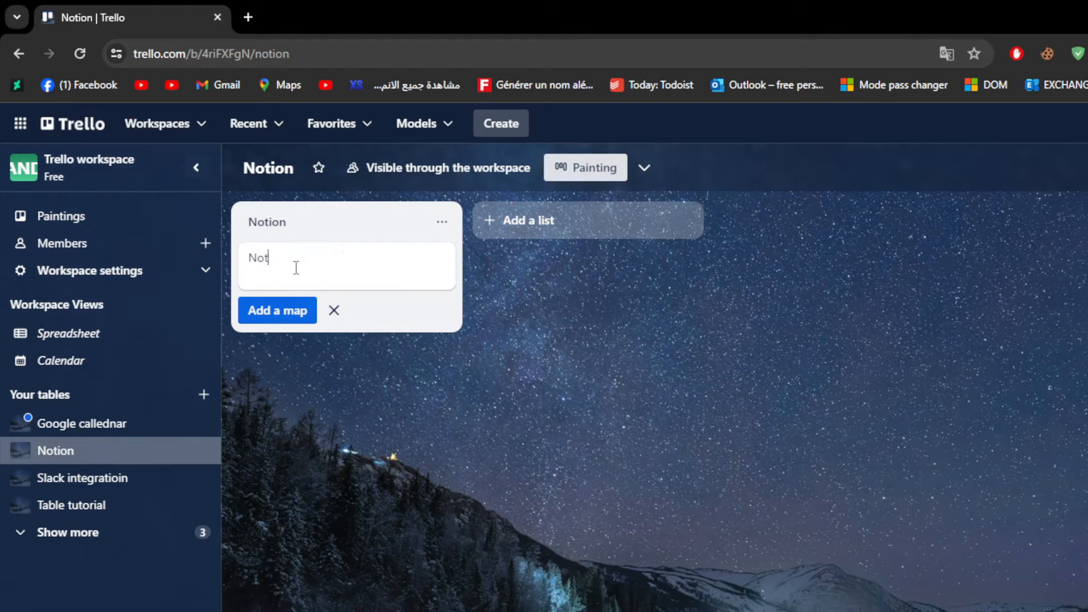
{"action": "type", "text": "ion"}
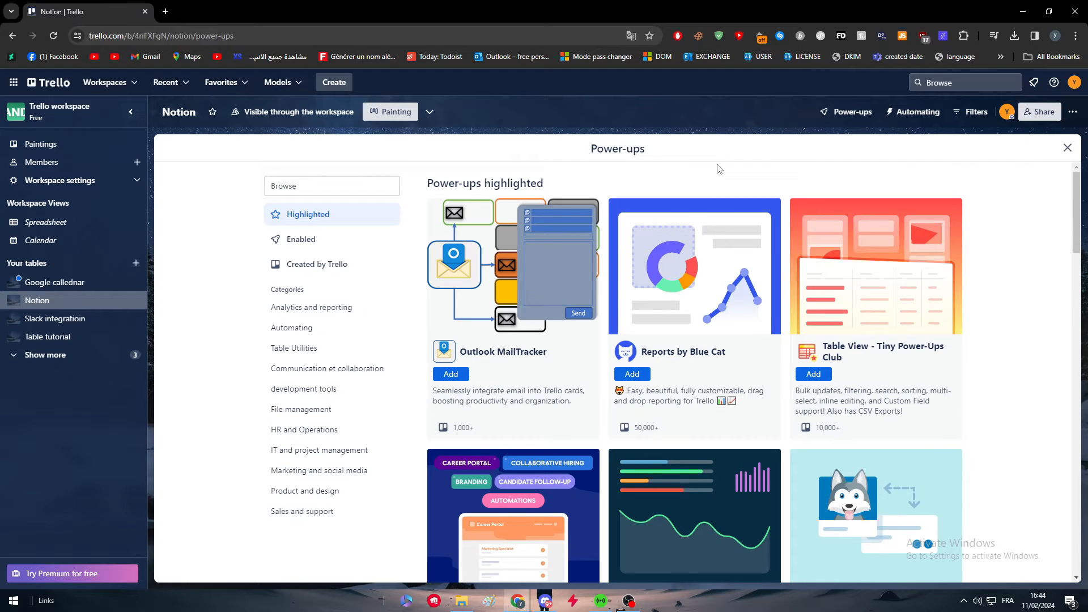
Scroll the highlighted power-ups and search the directory for 'Notio'
{"action": "scroll", "scroll_direction": "down", "scroll_amount": 3}
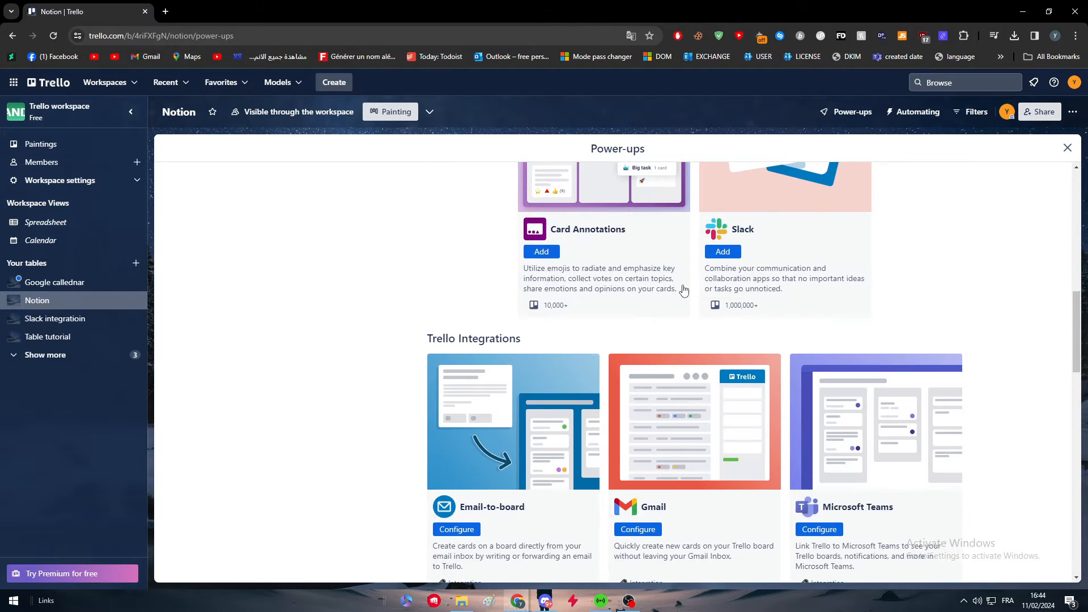
{"action": "scroll", "scroll_direction": "down", "scroll_amount": 3}
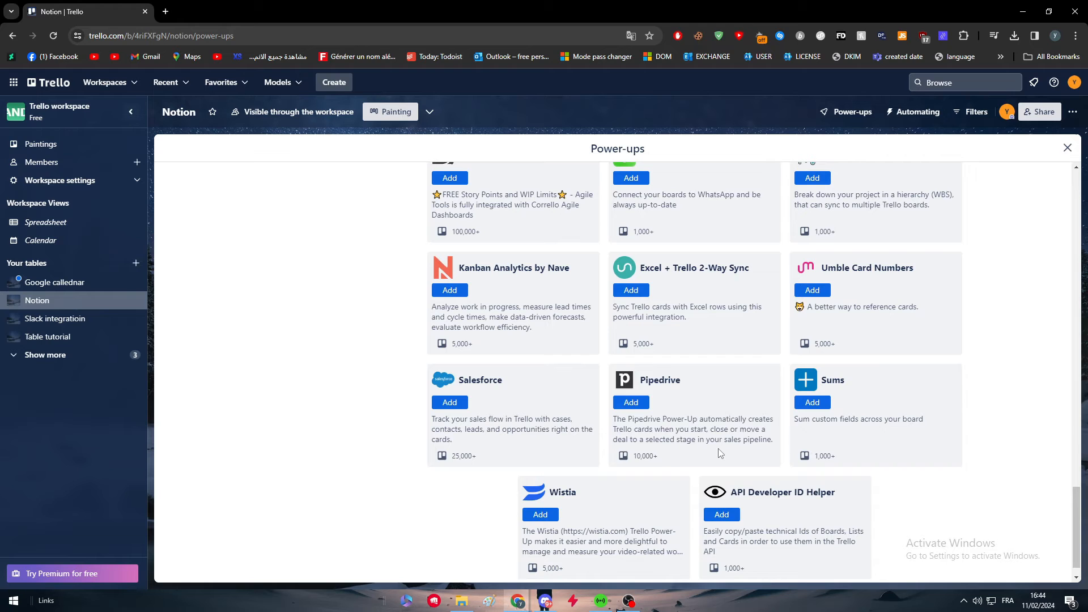
{"action": "scroll", "scroll_direction": "down", "scroll_amount": 3}
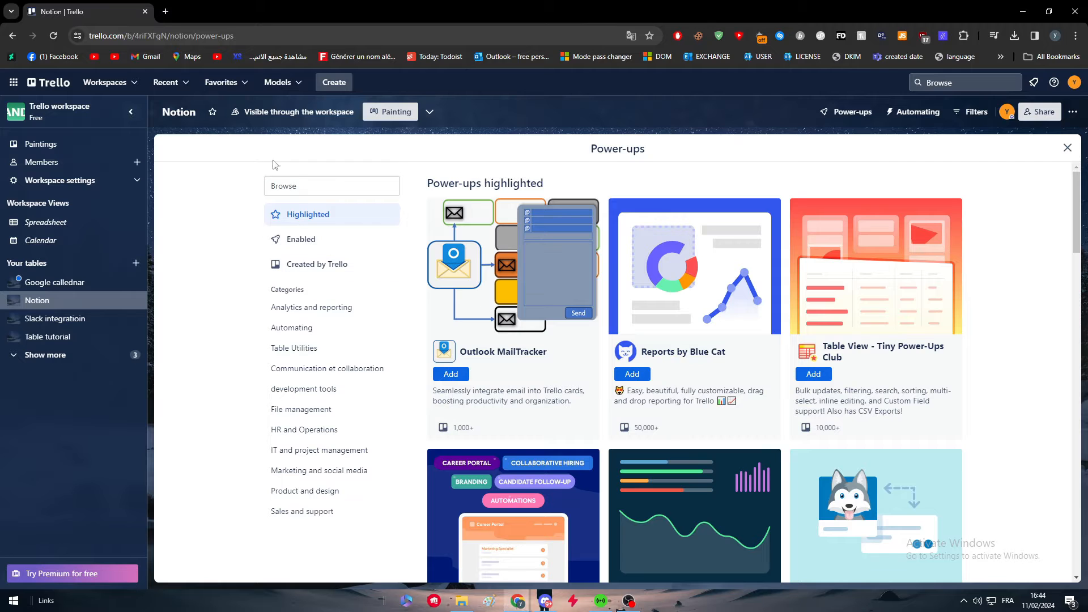
{"action": "type", "text": "Notion logo"}
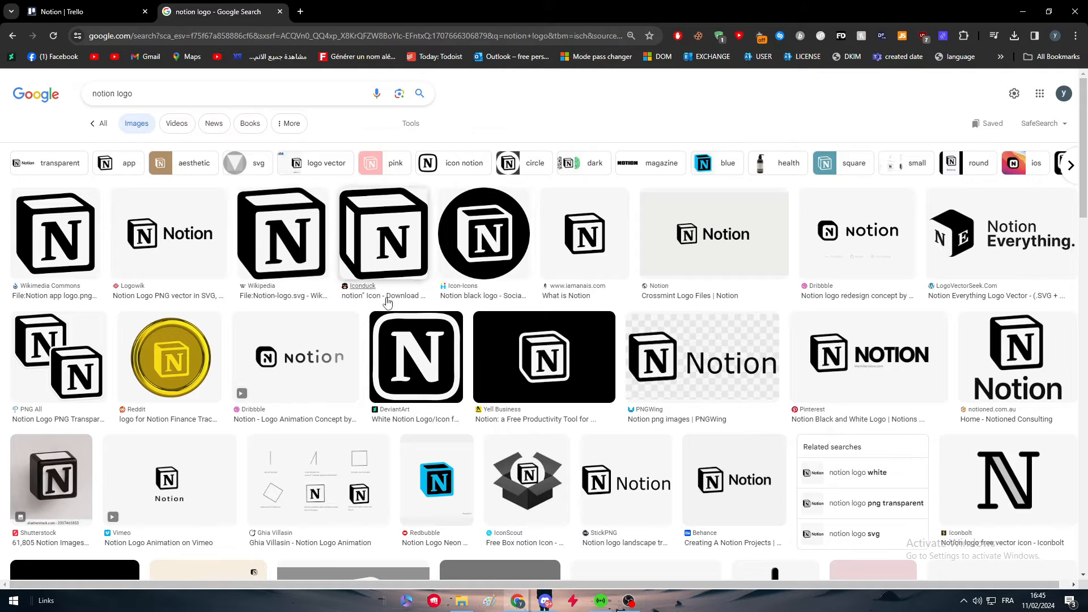
{"action": "mouse_move", "coordinate": [237, 208]}
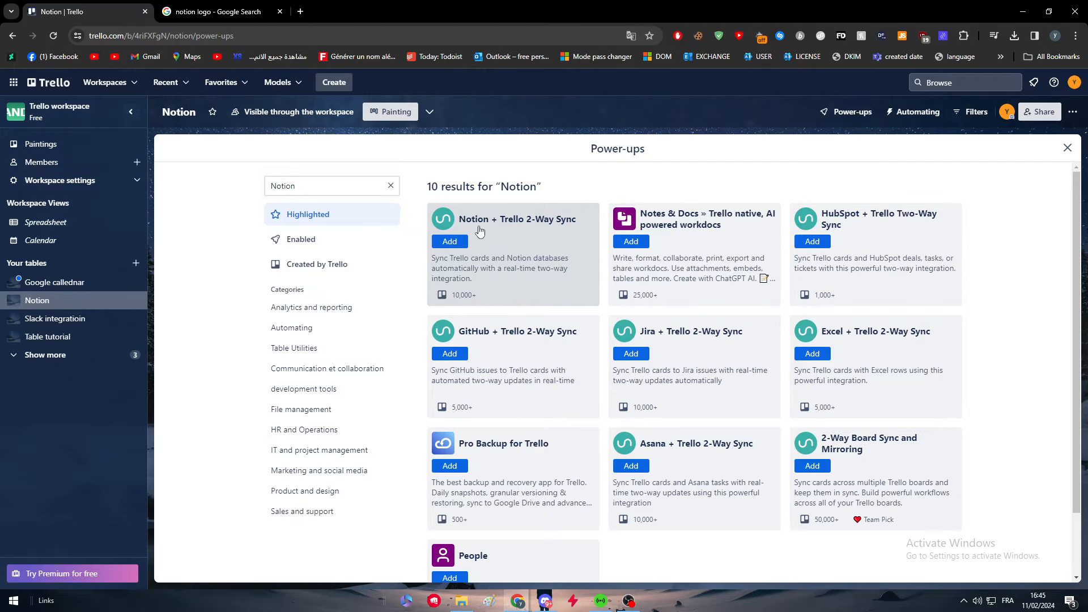
{"action": "mouse_move", "coordinate": [460, 274]}
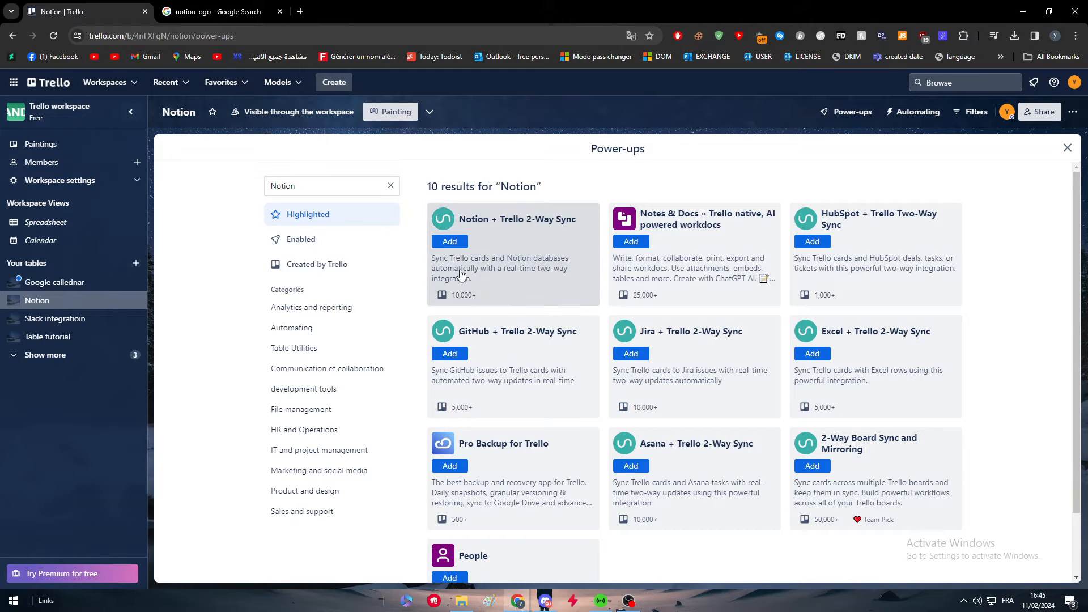
{"action": "mouse_move", "coordinate": [438, 238]}
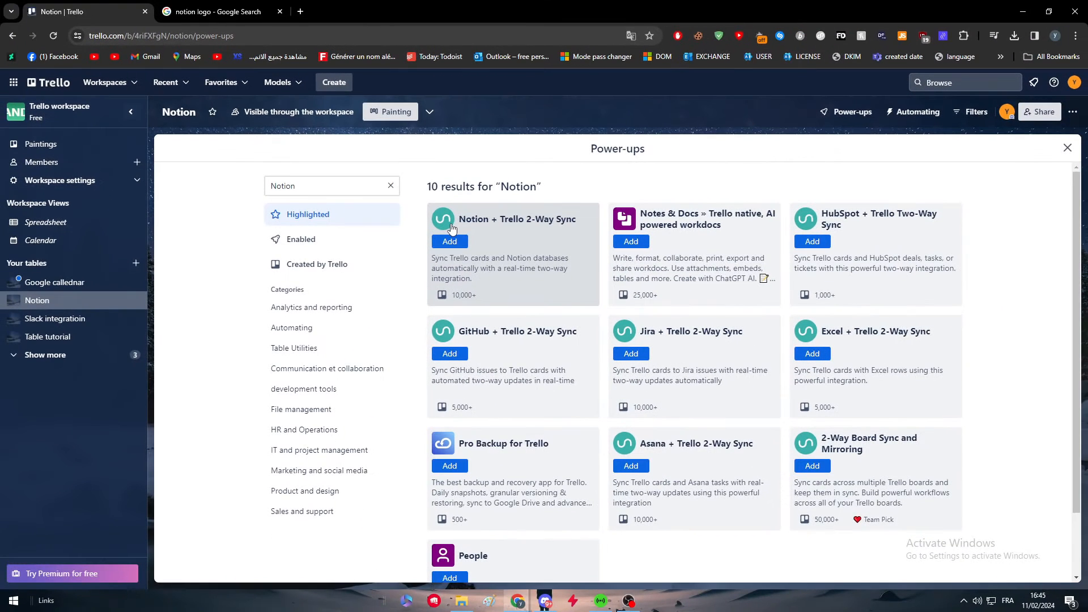
{"action": "mouse_move", "coordinate": [449, 241]}
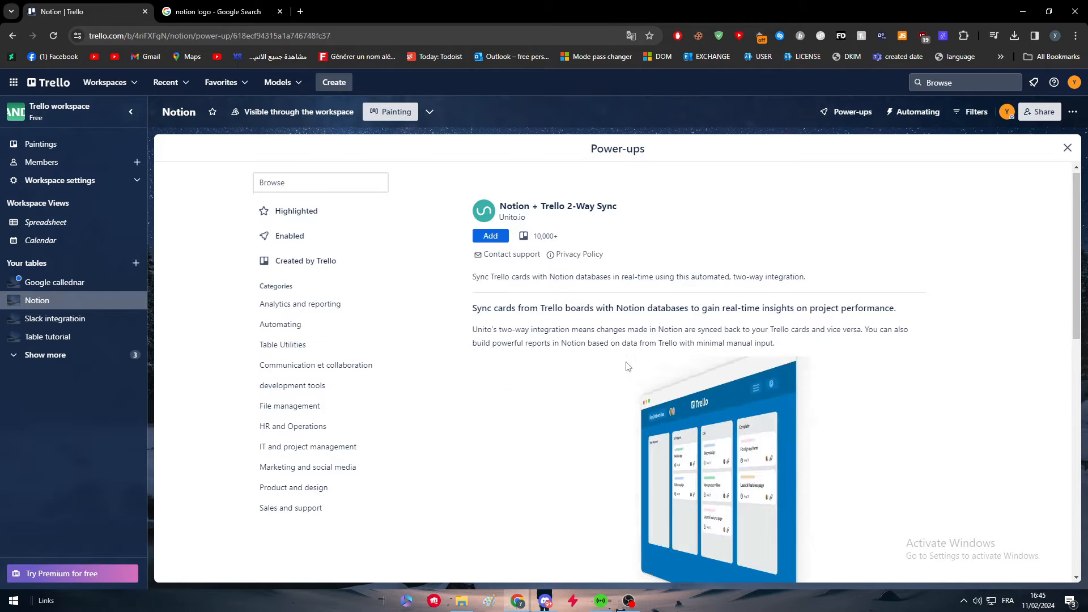
{"action": "scroll", "scroll_direction": "down", "scroll_amount": 3}
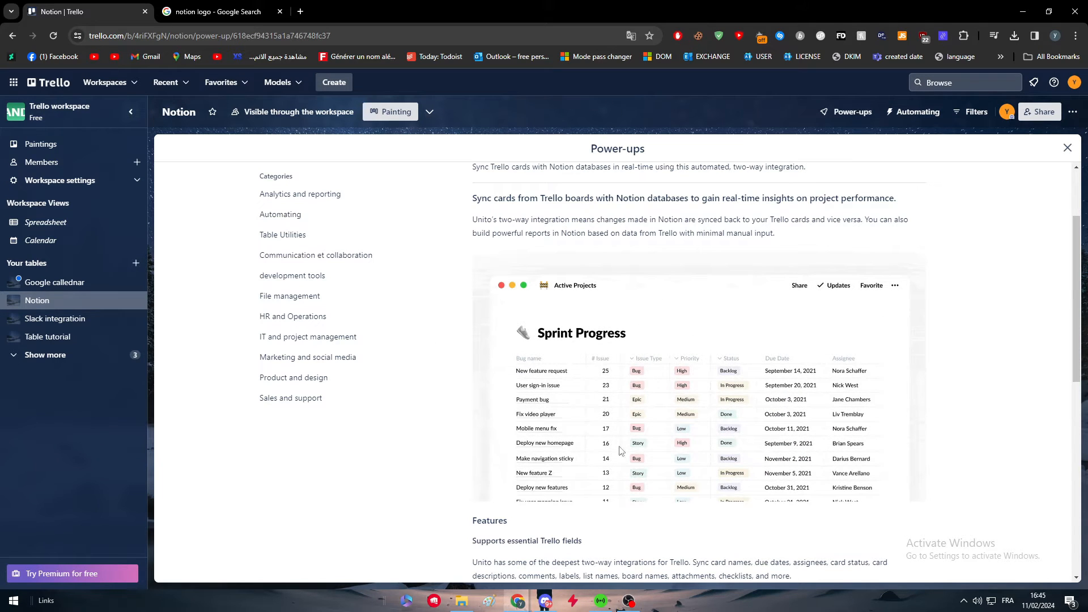
{"action": "scroll", "scroll_direction": "down", "scroll_amount": 3}
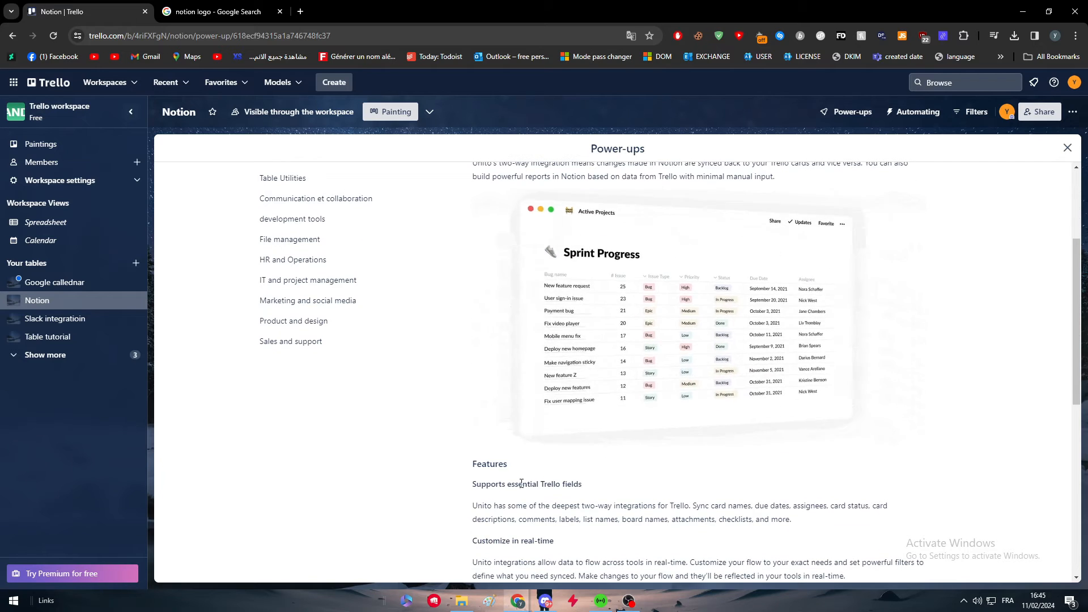
{"action": "scroll", "scroll_direction": "down", "scroll_amount": 3}
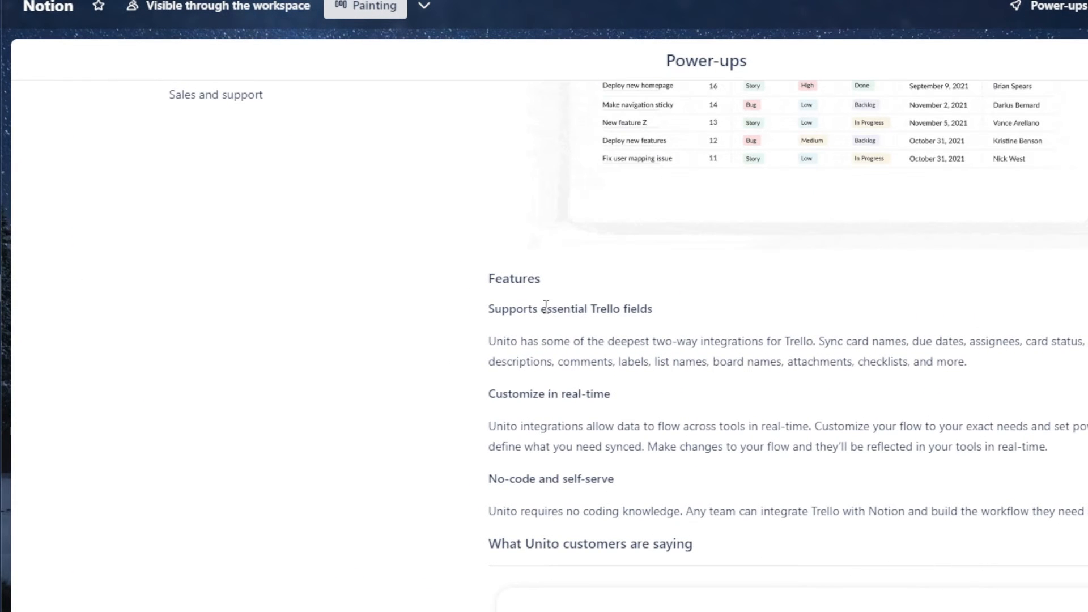
{"action": "scroll", "scroll_direction": "down", "scroll_amount": 3}
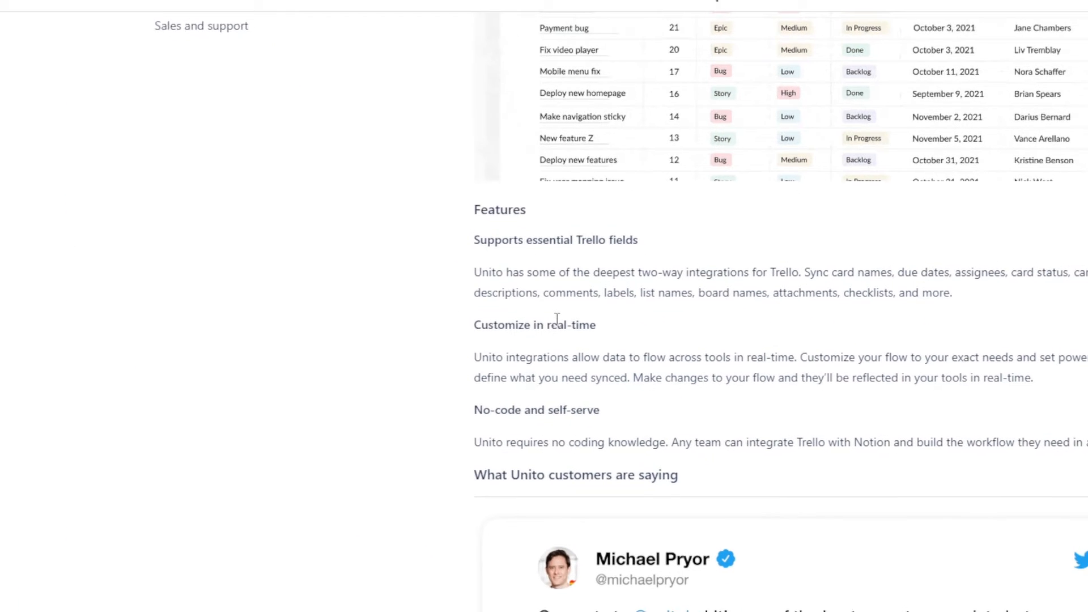
{"action": "scroll", "scroll_direction": "down", "scroll_amount": 3}
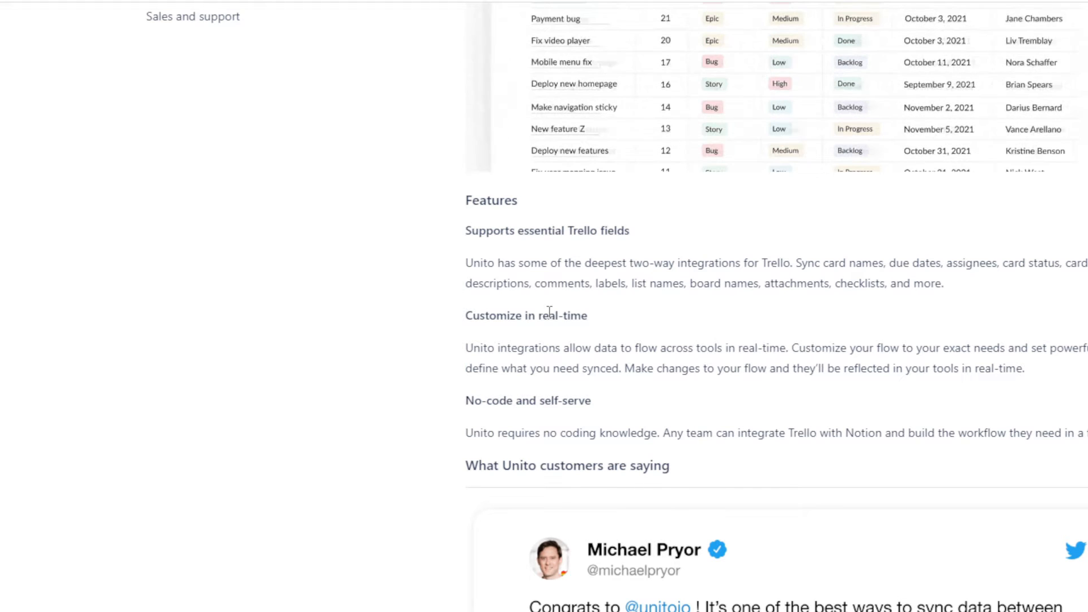
{"action": "scroll", "scroll_direction": "down", "scroll_amount": 3}
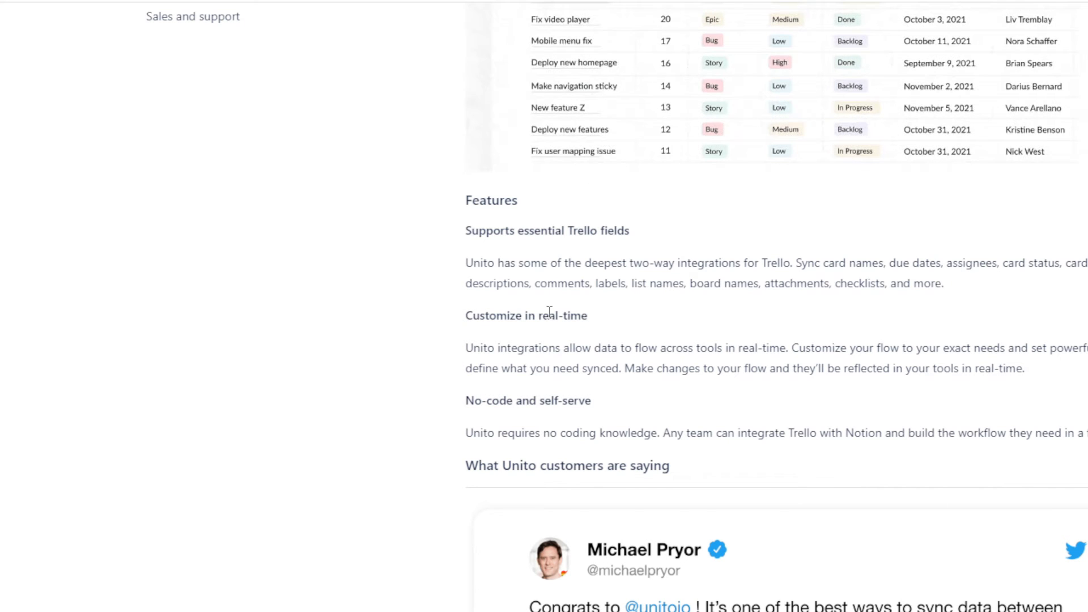
{"action": "scroll", "scroll_direction": "down", "scroll_amount": 3}
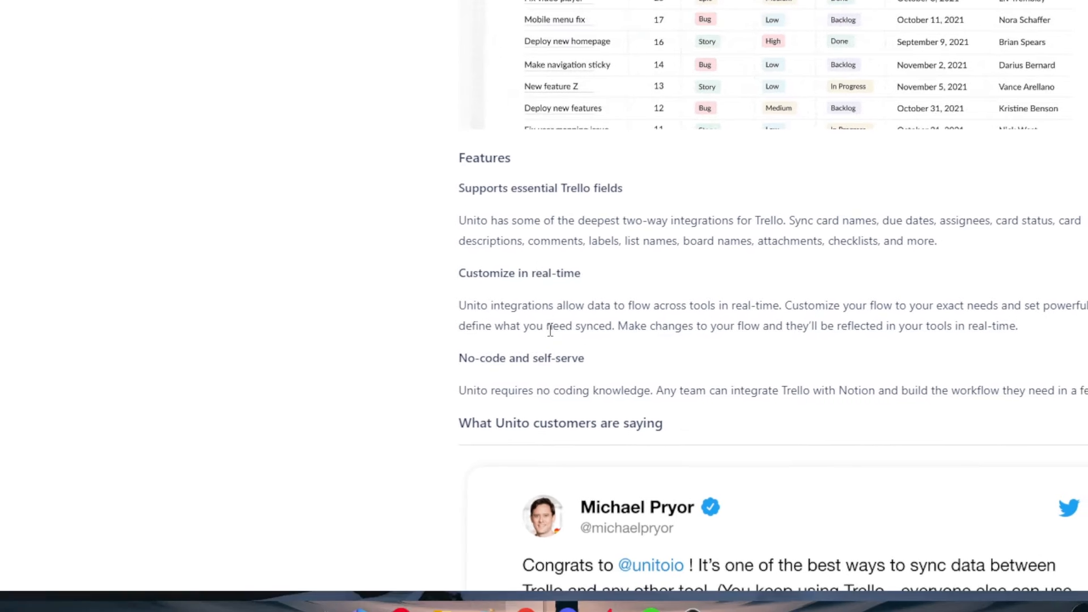
{"action": "scroll", "scroll_direction": "down", "scroll_amount": 3}
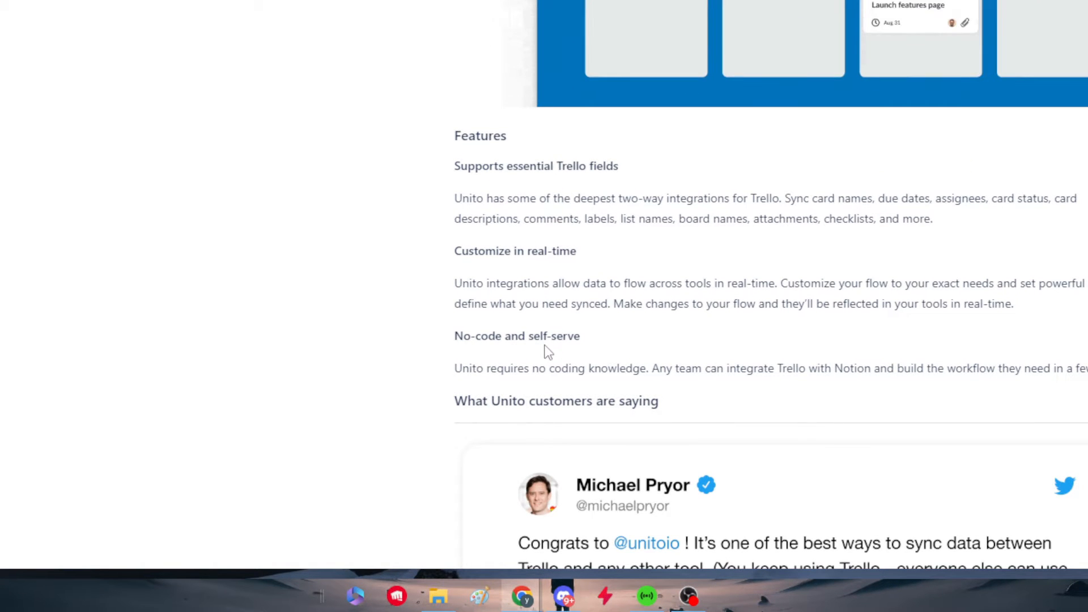
{"action": "scroll", "scroll_direction": "down", "scroll_amount": 3}
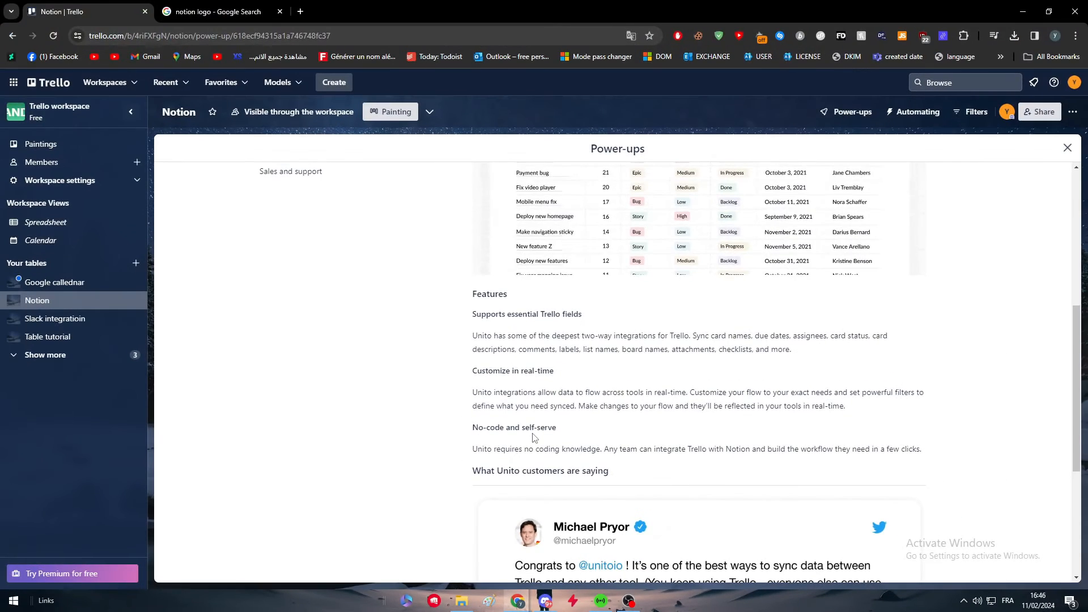
{"action": "scroll", "scroll_direction": "down", "scroll_amount": 3}
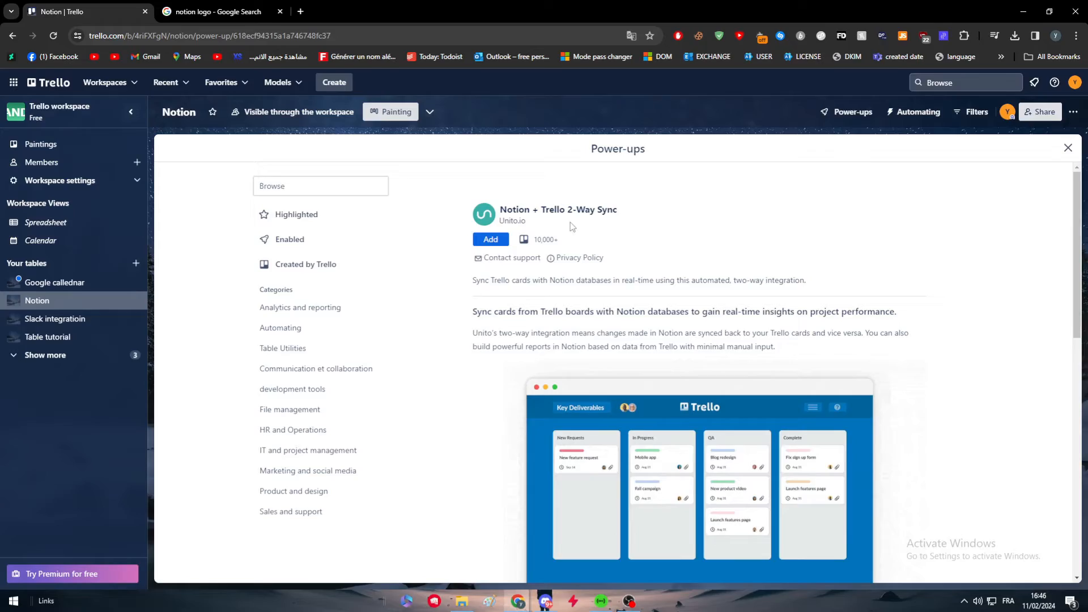
Add the Notion + Trello 2-Way Sync power-up to the board and close the catalog
{"action": "left_click", "coordinate": [490, 239]}
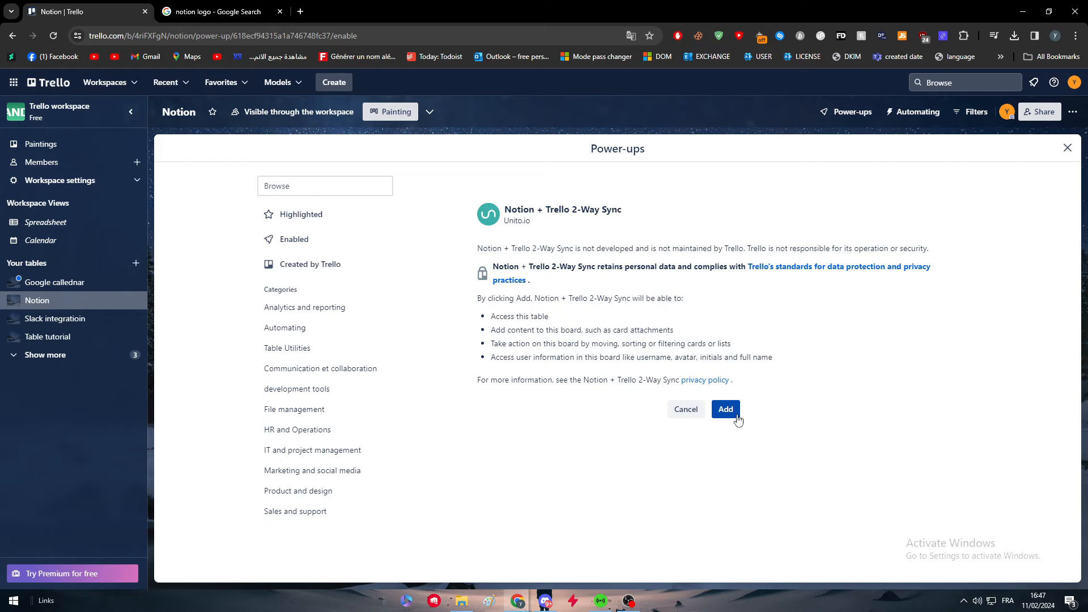
{"action": "left_click", "coordinate": [725, 410]}
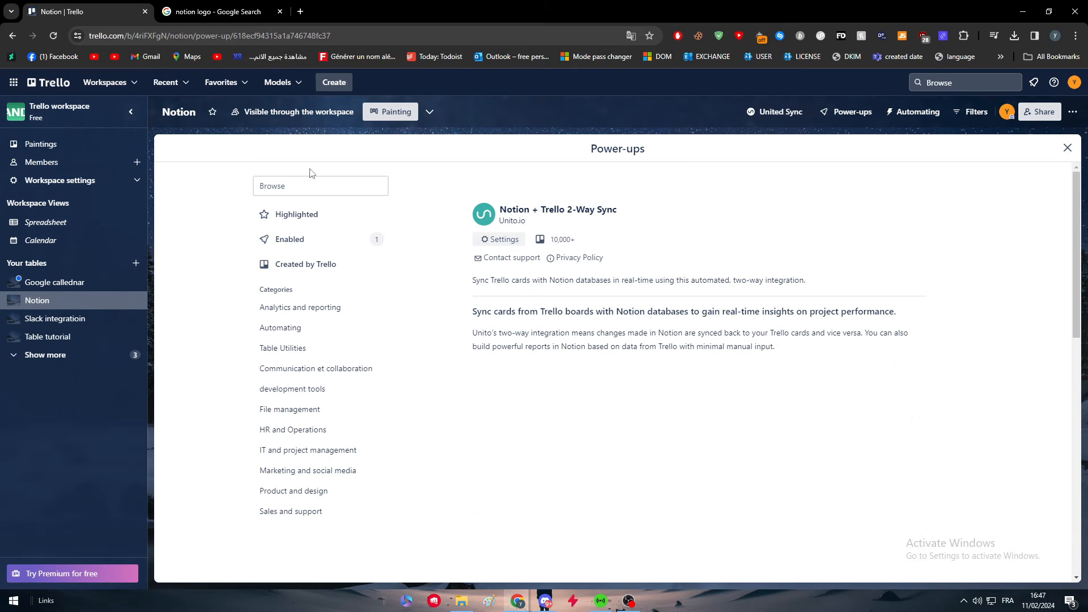
{"action": "left_click", "coordinate": [1068, 147]}
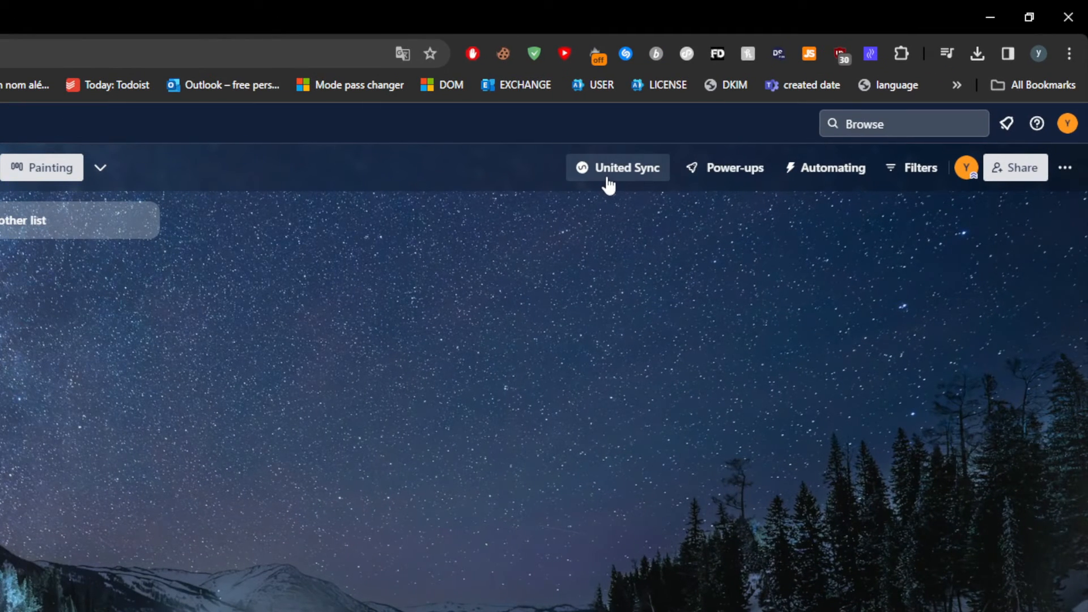
Authorize Unito via United Sync and grant it access to the Trello account
{"action": "left_click", "coordinate": [617, 168]}
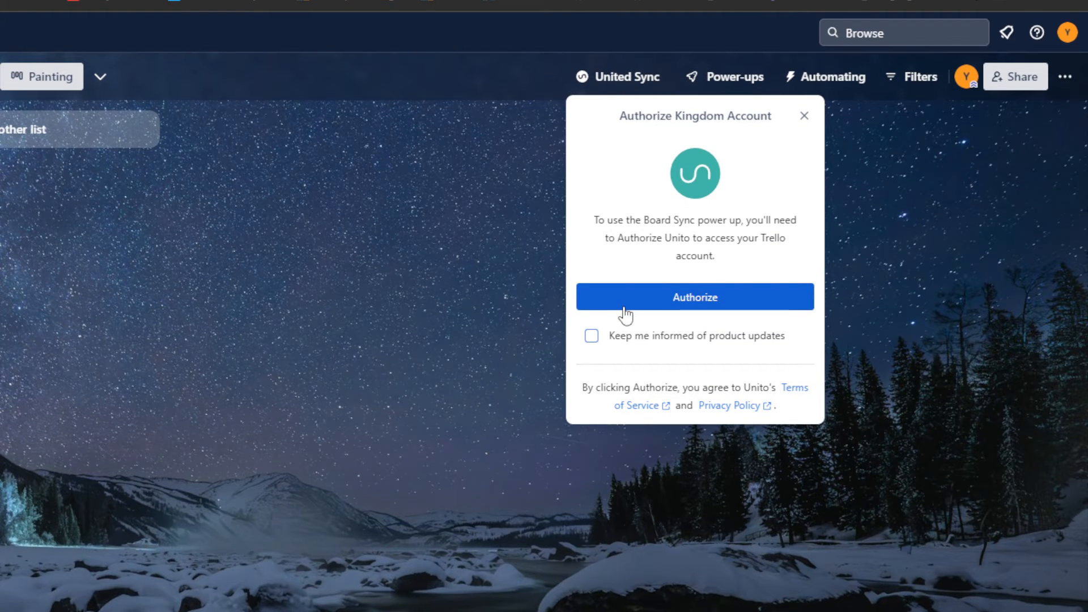
{"action": "left_click", "coordinate": [693, 295]}
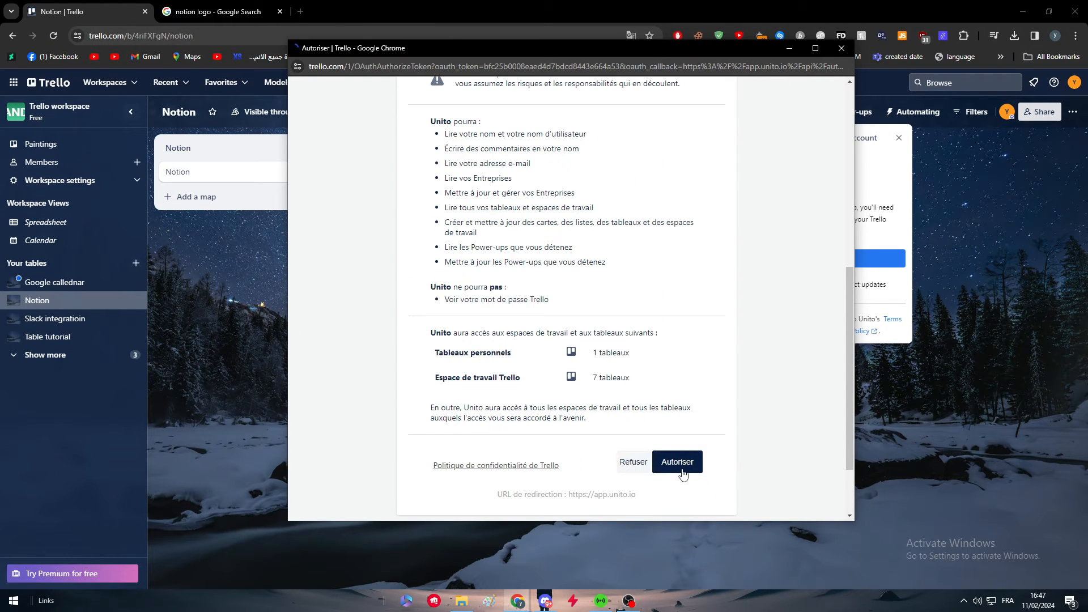
{"action": "left_click", "coordinate": [677, 461]}
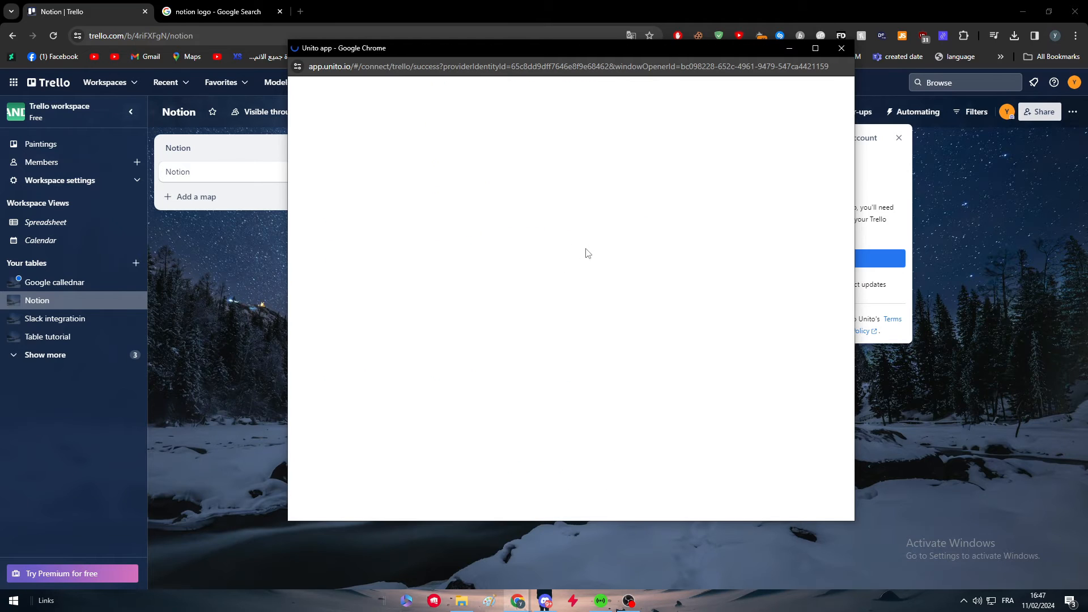
{"action": "mouse_move", "coordinate": [676, 380]}
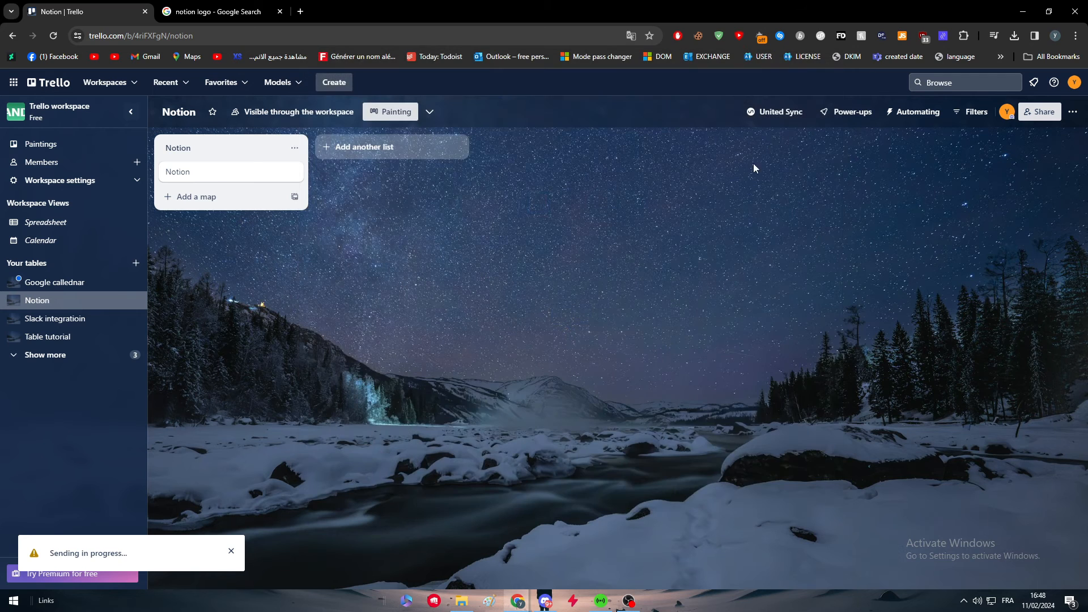
Start a new Unito sync flow and enter the Connect your tools step
{"action": "left_click", "coordinate": [779, 113]}
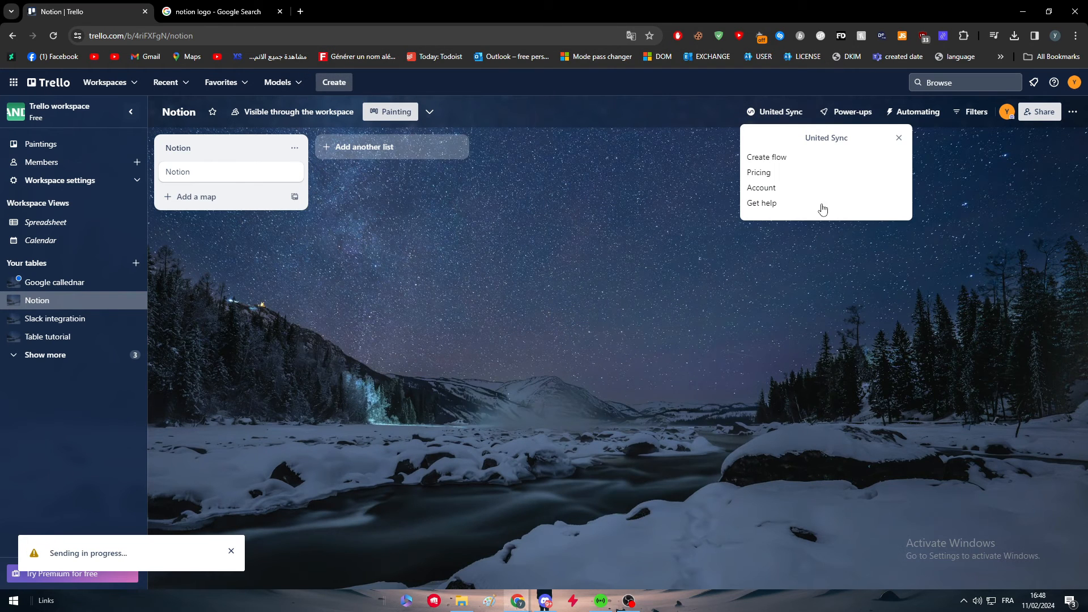
{"action": "left_click", "coordinate": [766, 156]}
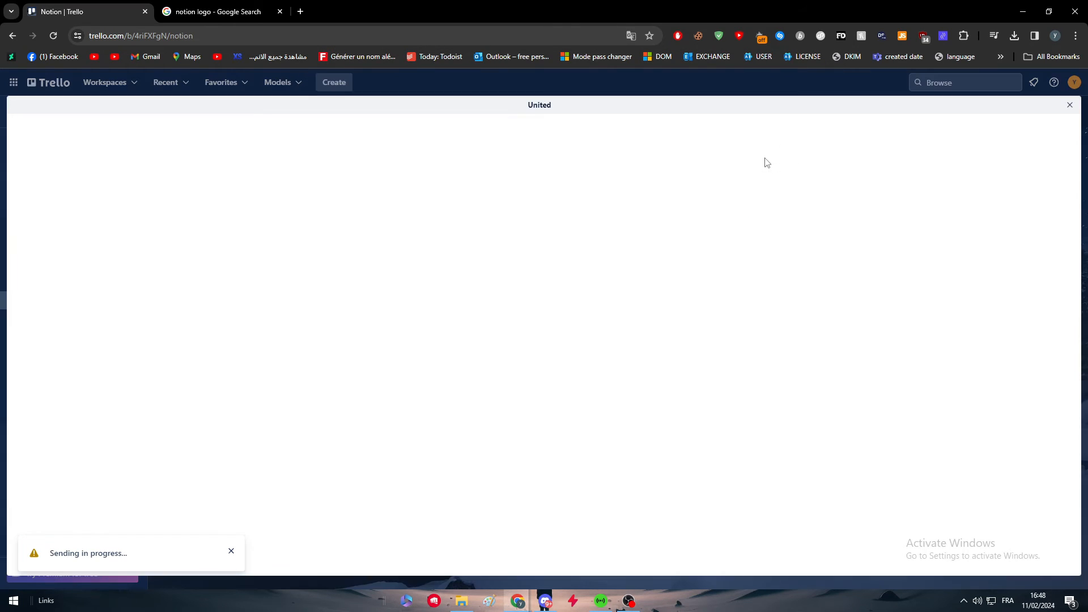
{"action": "mouse_move", "coordinate": [745, 203]}
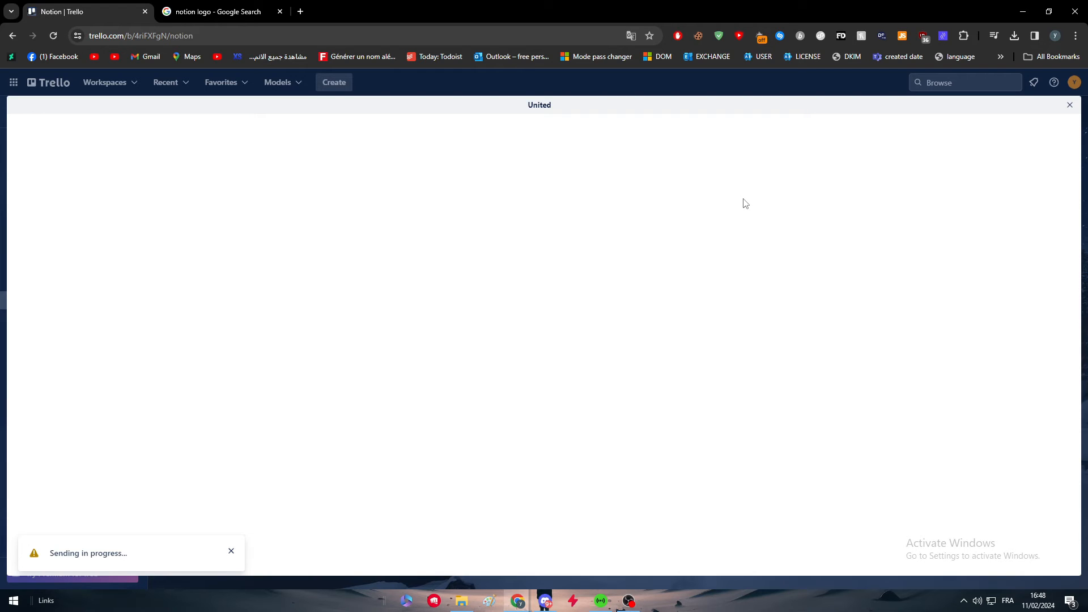
{"action": "left_click", "coordinate": [231, 551]}
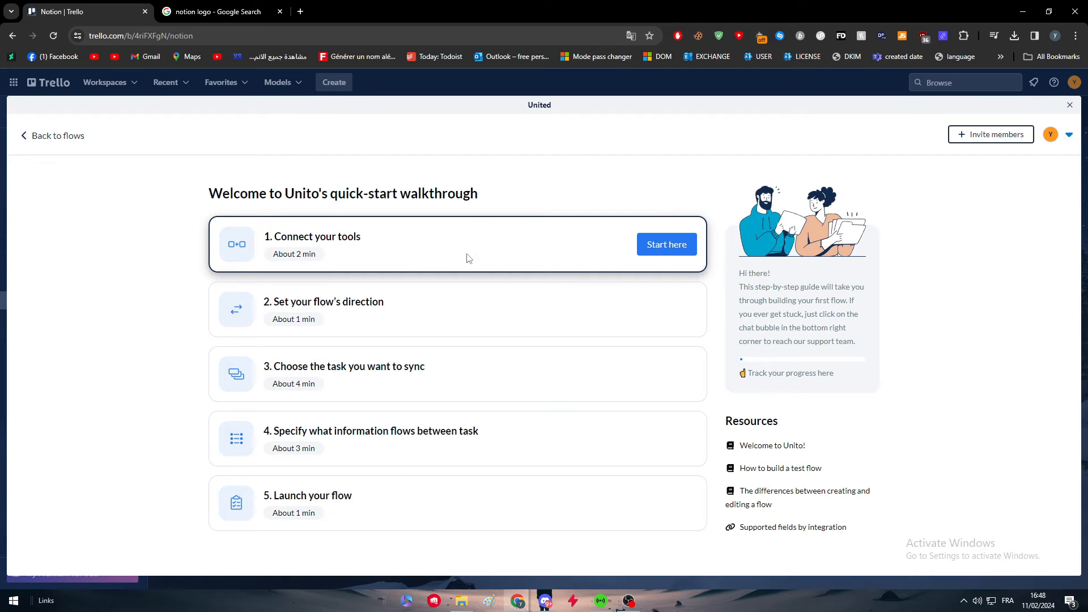
{"action": "mouse_move", "coordinate": [666, 245]}
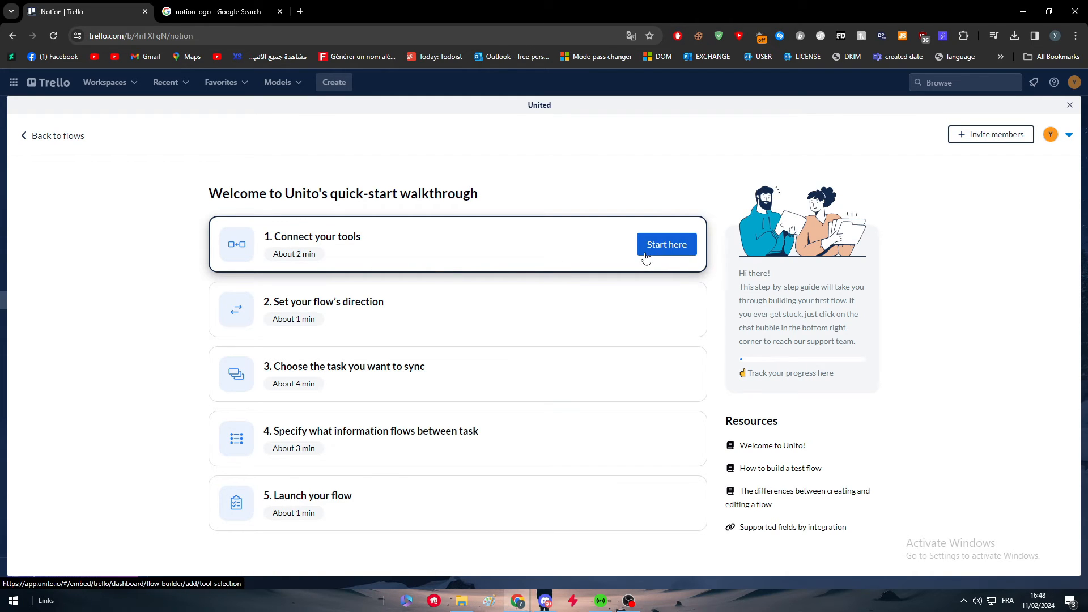
{"action": "left_click", "coordinate": [665, 245]}
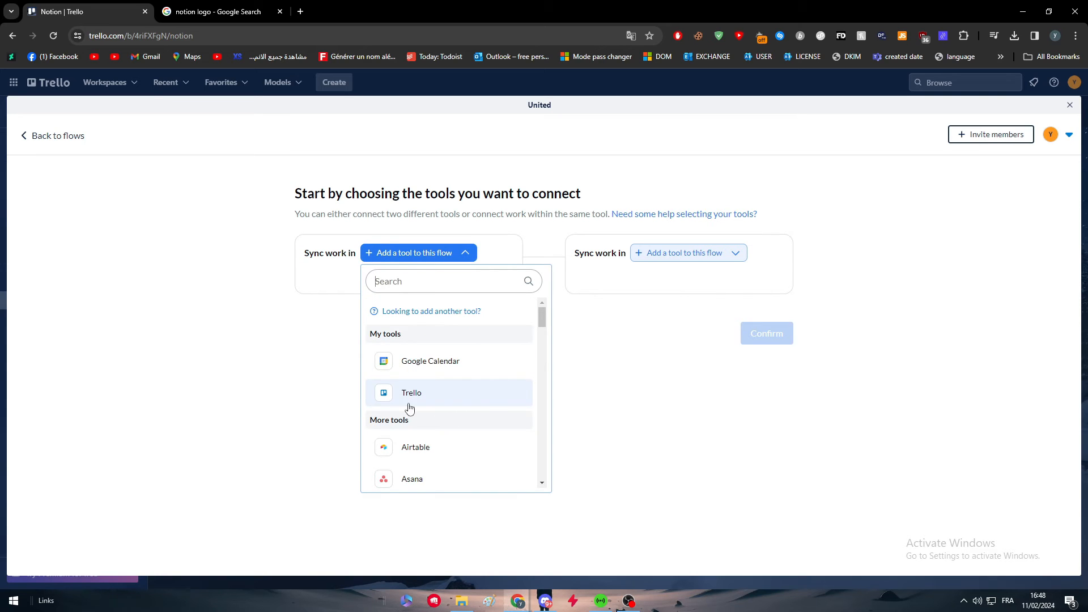
Pair Trello's Table tutorial board with Notion and begin connecting a new Notion account
{"action": "left_click", "coordinate": [410, 394]}
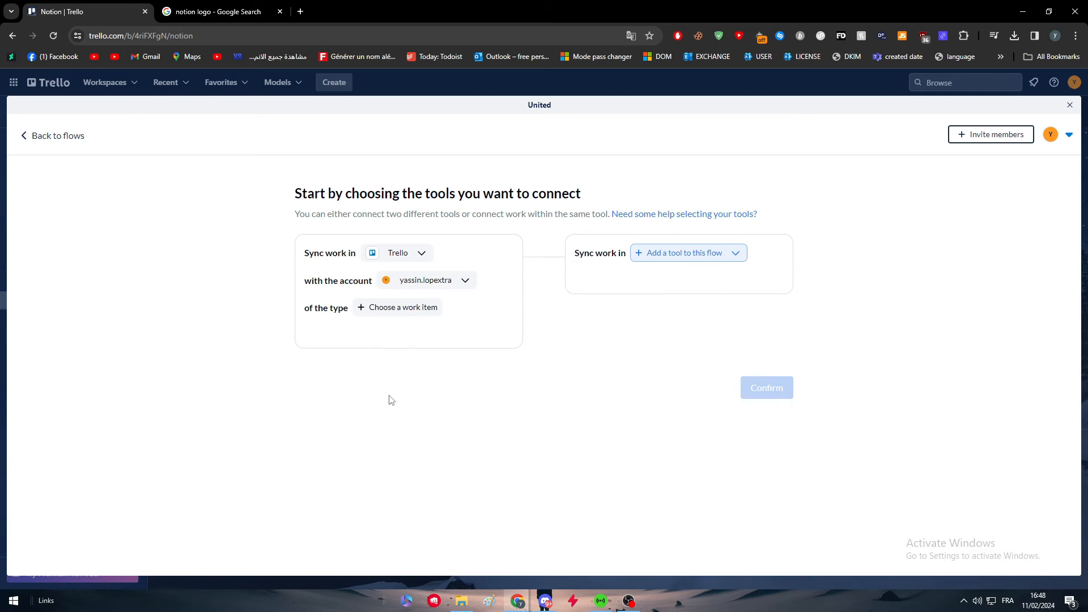
{"action": "left_click", "coordinate": [687, 252]}
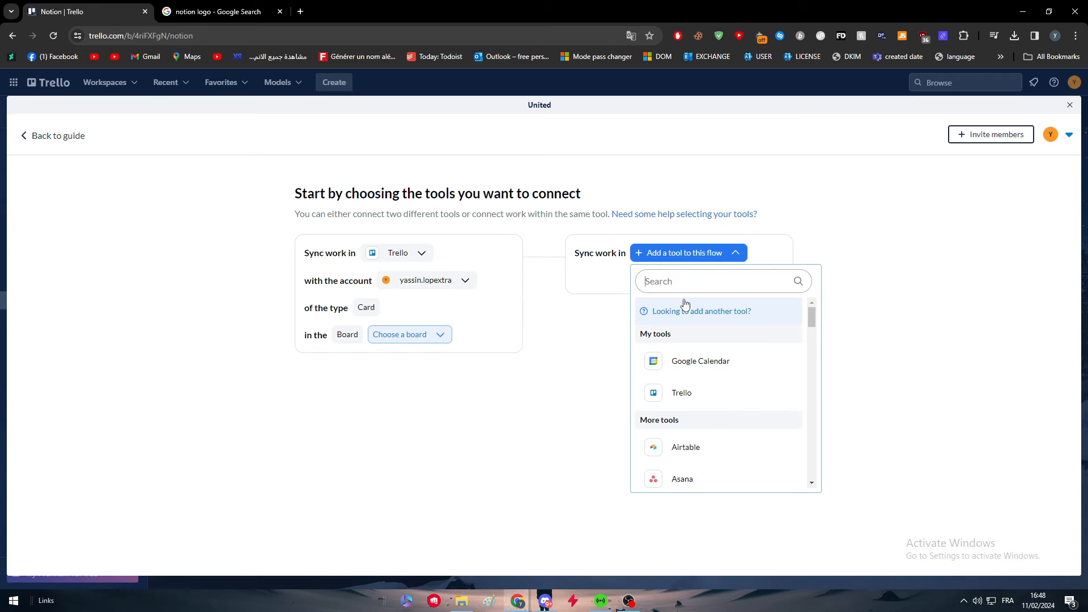
{"action": "type", "text": "notion"}
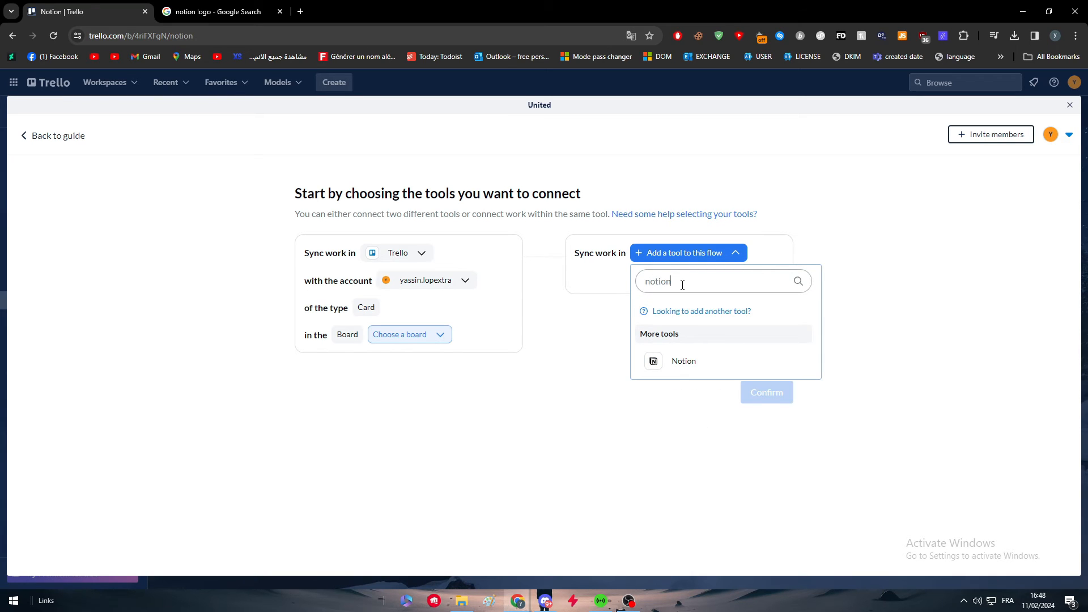
{"action": "left_click", "coordinate": [682, 360]}
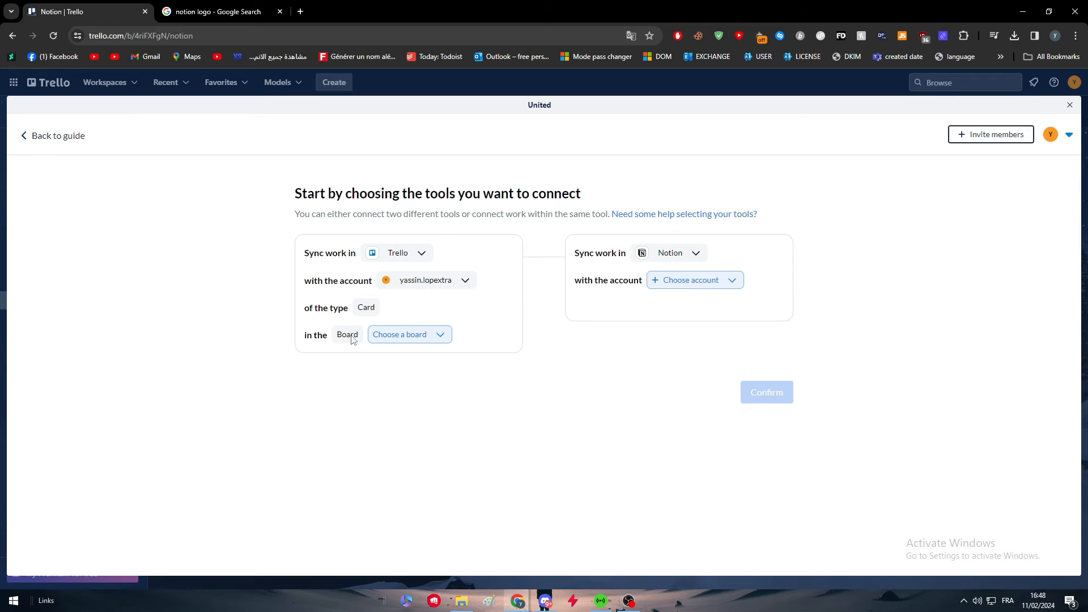
{"action": "left_click", "coordinate": [408, 333]}
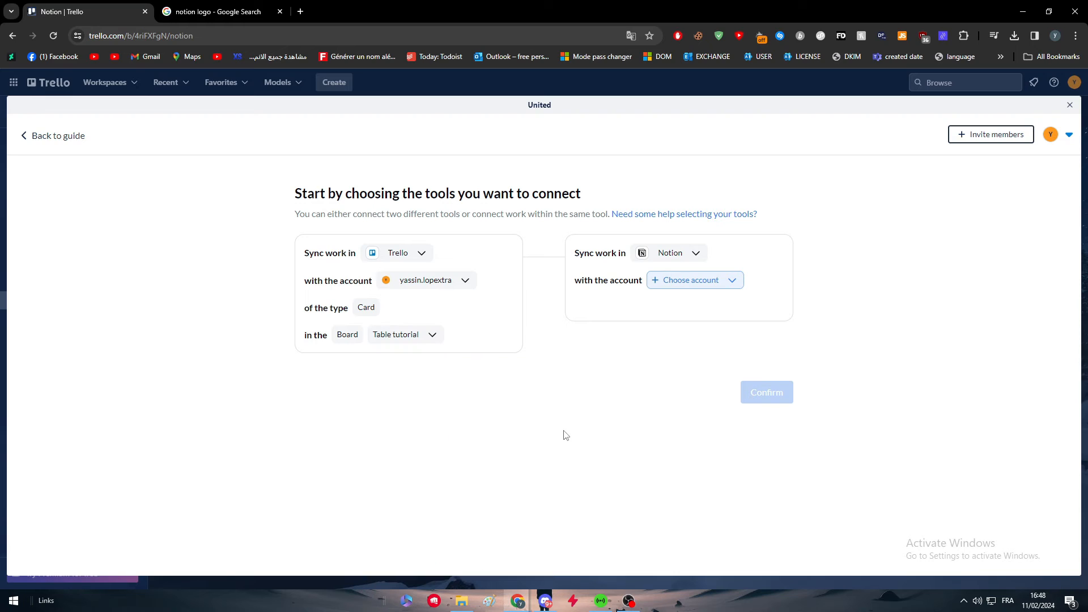
{"action": "mouse_move", "coordinate": [686, 298]}
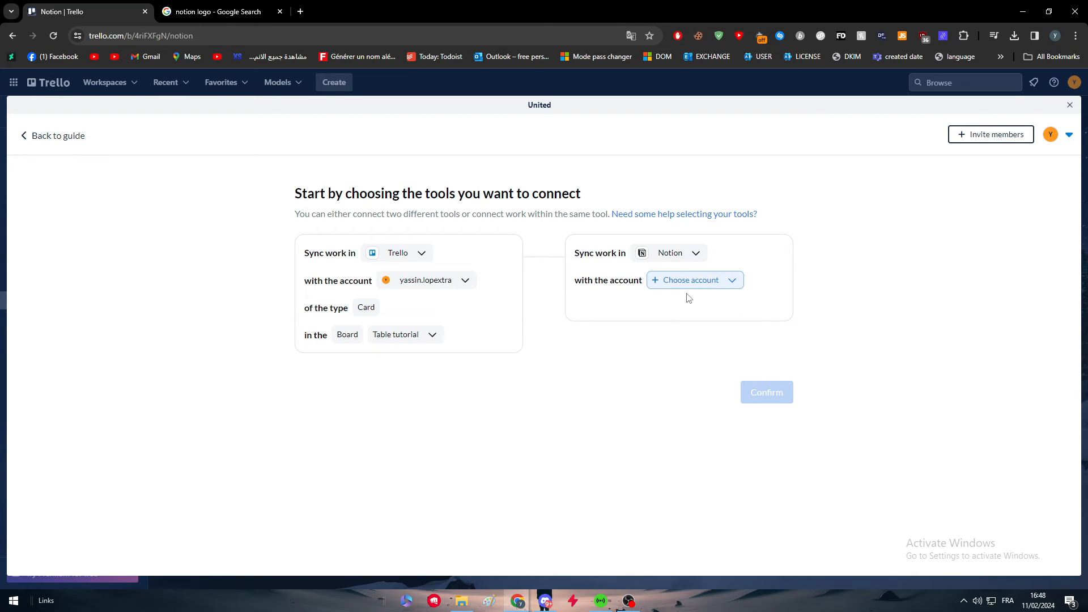
{"action": "left_click", "coordinate": [694, 280]}
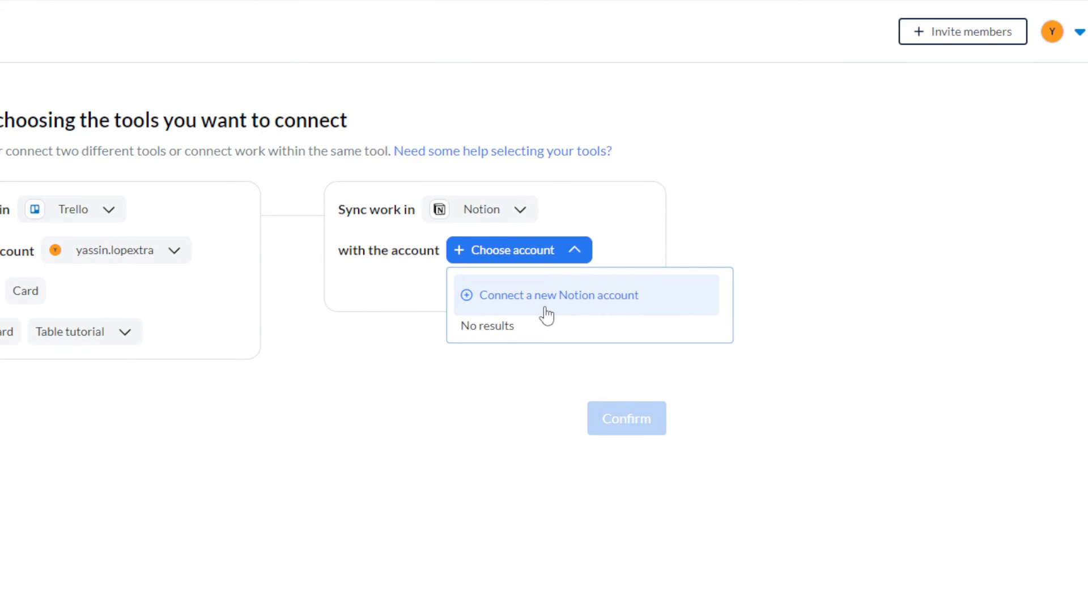
{"action": "left_click", "coordinate": [558, 295]}
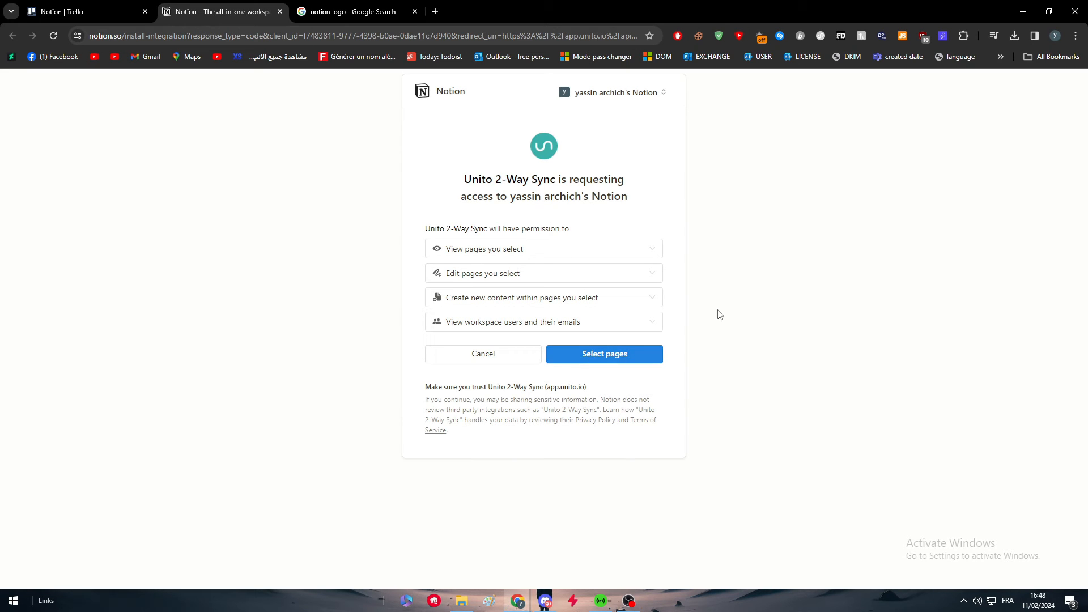
Grant Unito 2-Way Sync access to all PRIVATE Notion pages and acknowledge the successful connection
{"action": "left_click", "coordinate": [603, 354]}
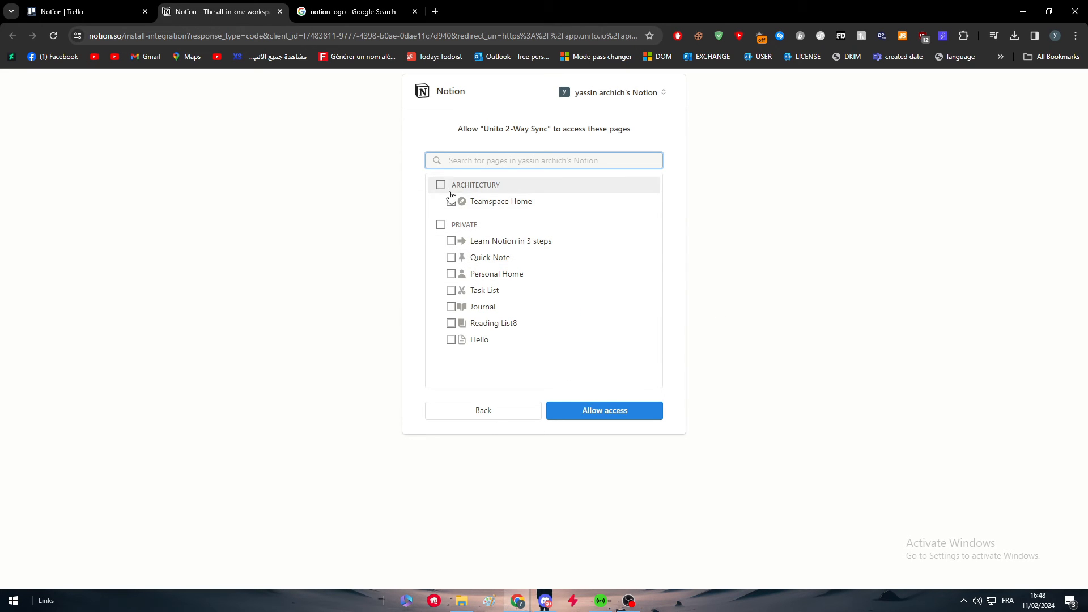
{"action": "left_click", "coordinate": [441, 225]}
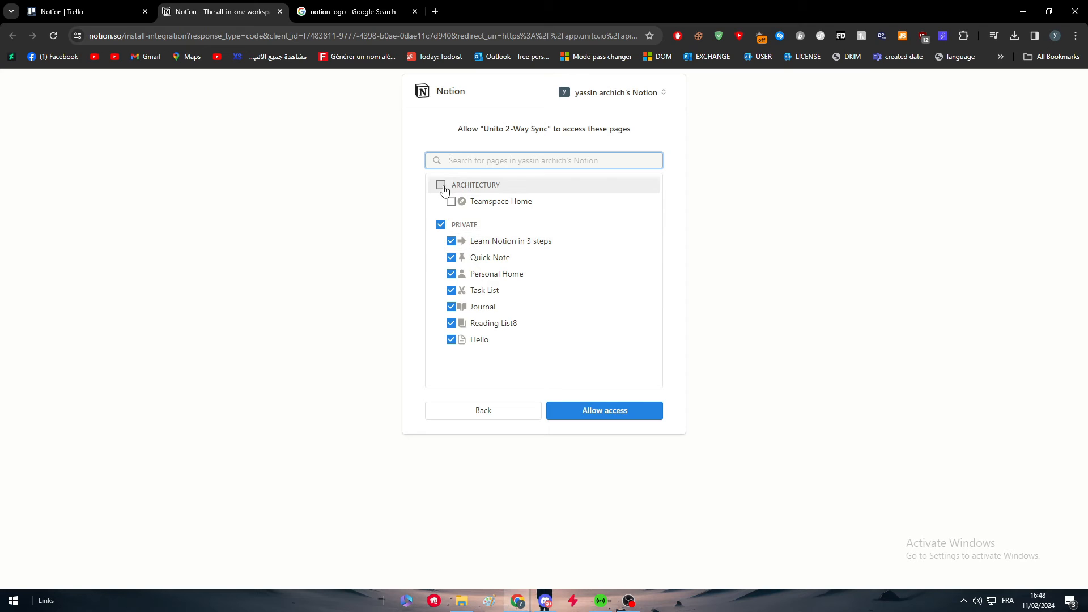
{"action": "left_click", "coordinate": [439, 189]}
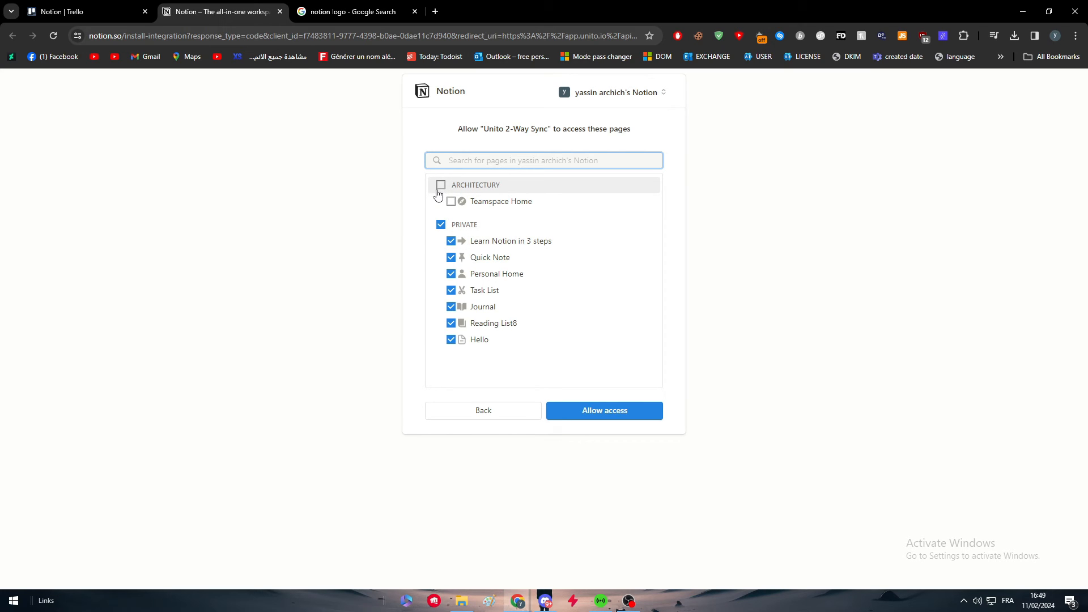
{"action": "mouse_move", "coordinate": [438, 202]}
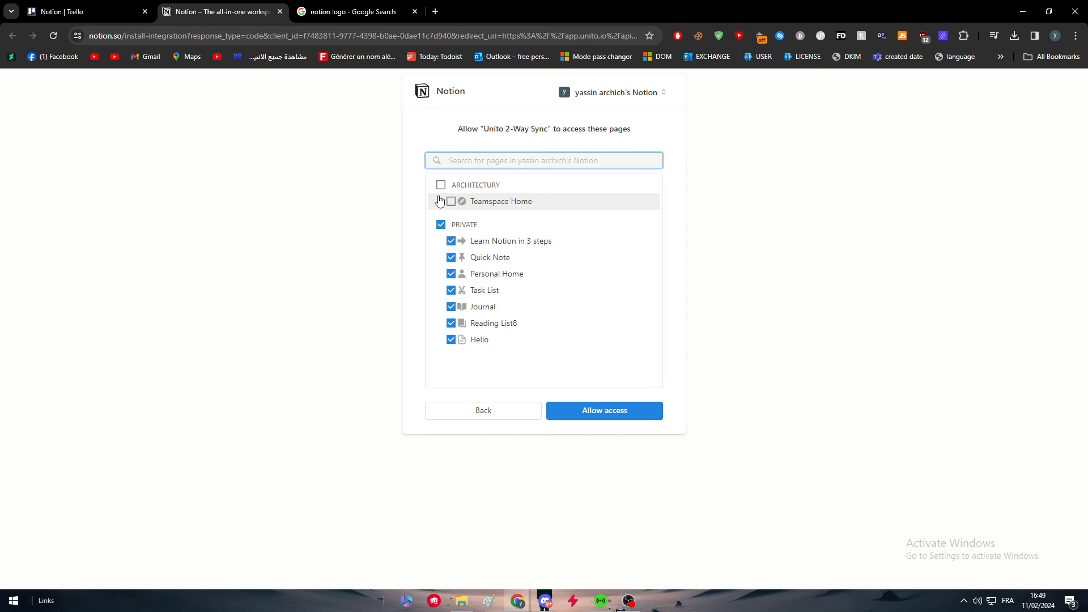
{"action": "left_click", "coordinate": [603, 410]}
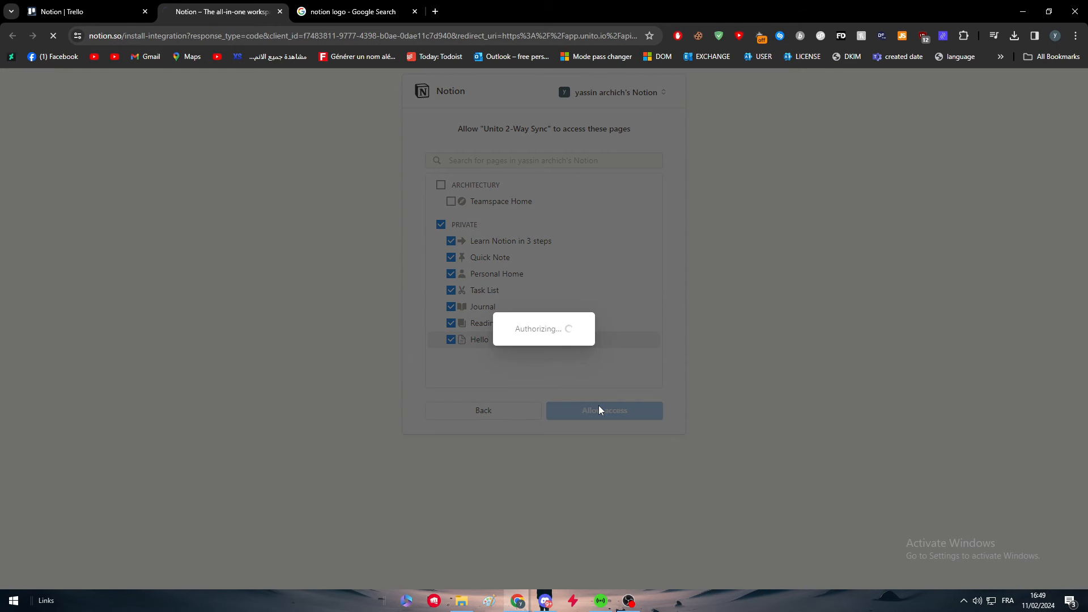
{"action": "left_click", "coordinate": [601, 410]}
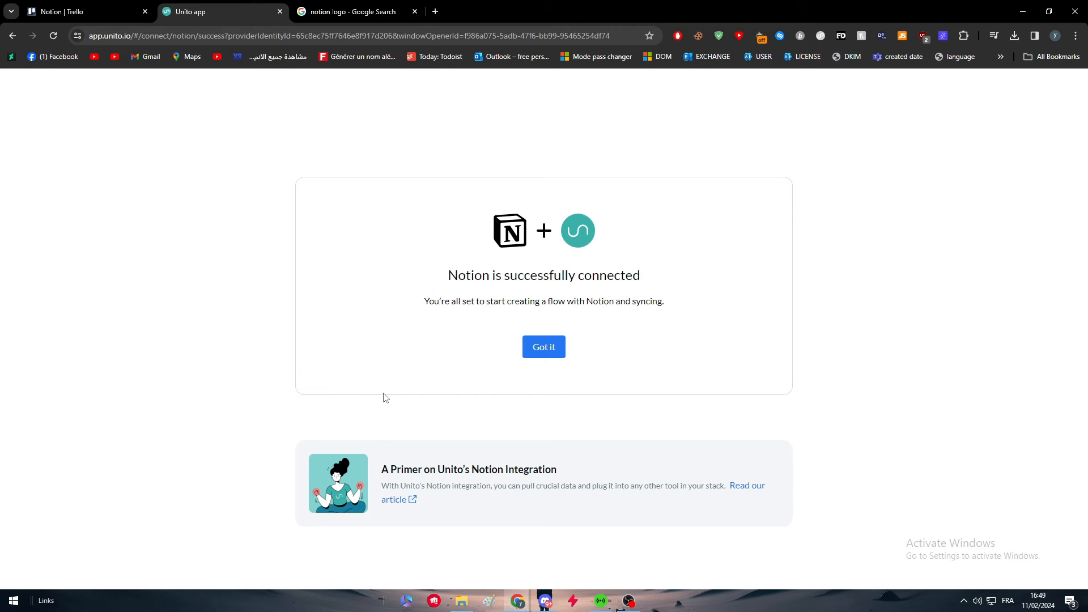
{"action": "mouse_move", "coordinate": [549, 329]}
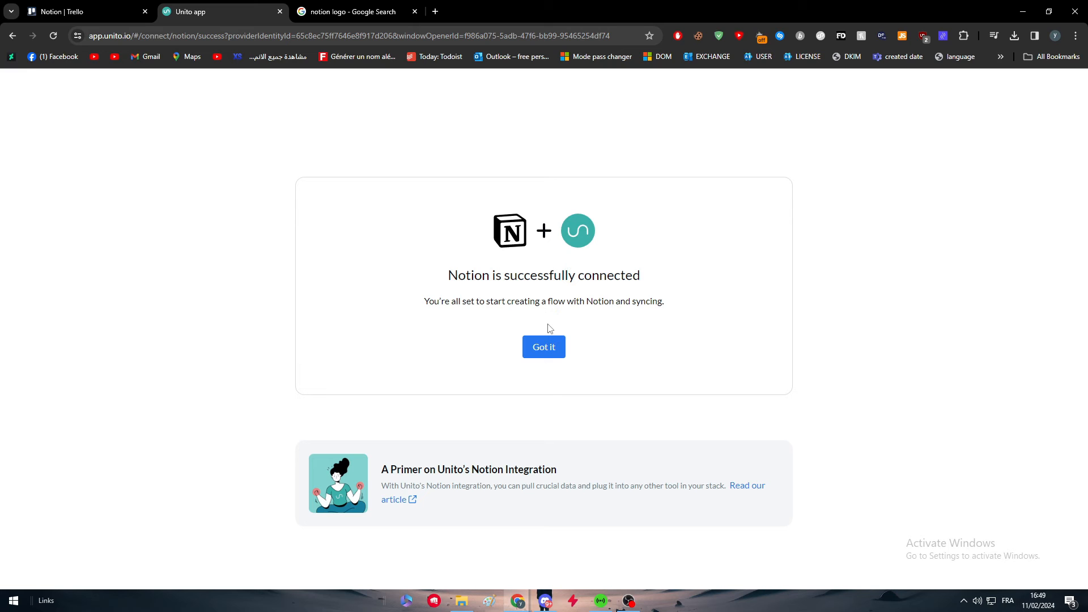
{"action": "mouse_move", "coordinate": [542, 367]}
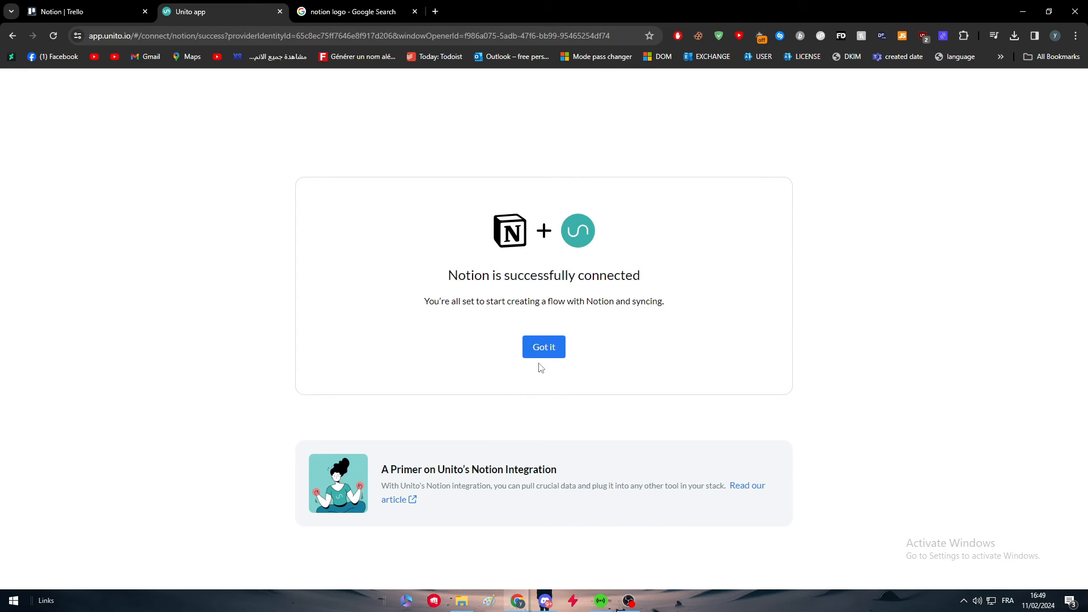
{"action": "left_click", "coordinate": [543, 347]}
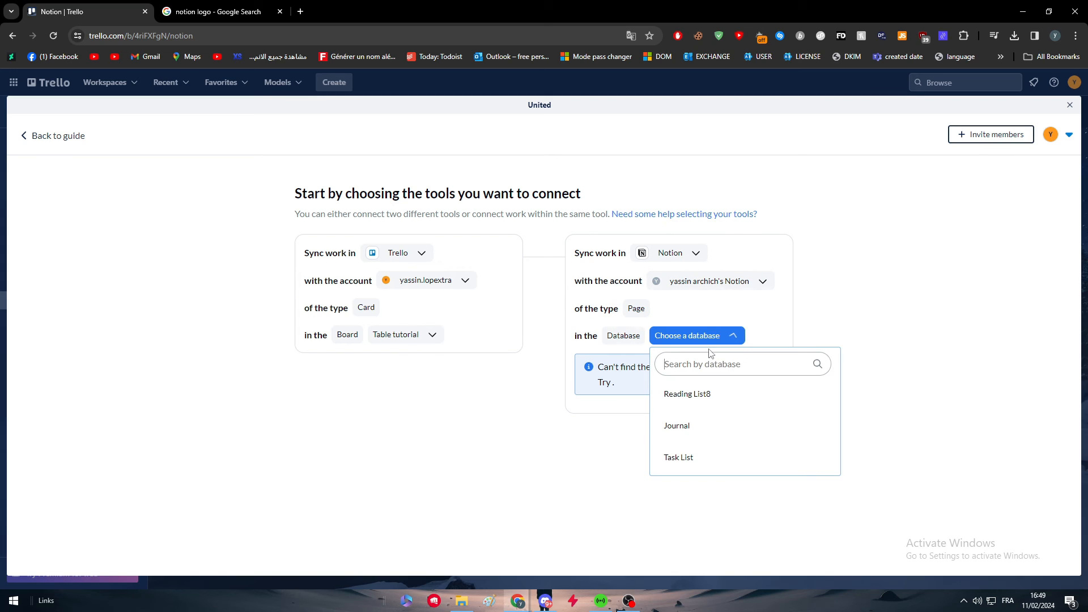
Select the Journal database for the Notion side of the flow
{"action": "left_click", "coordinate": [677, 425]}
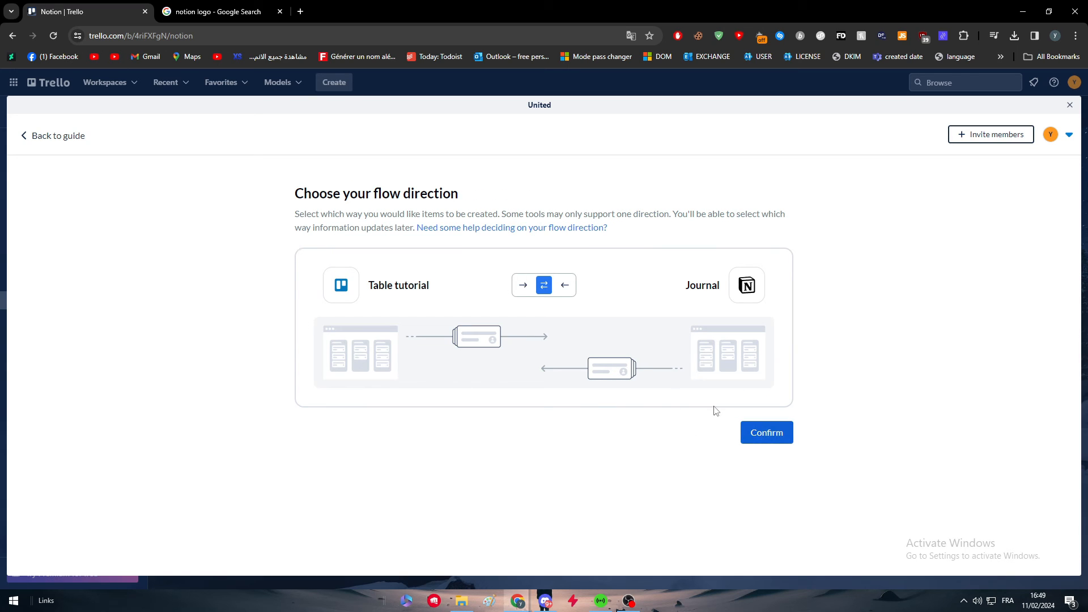
{"action": "mouse_move", "coordinate": [569, 299]}
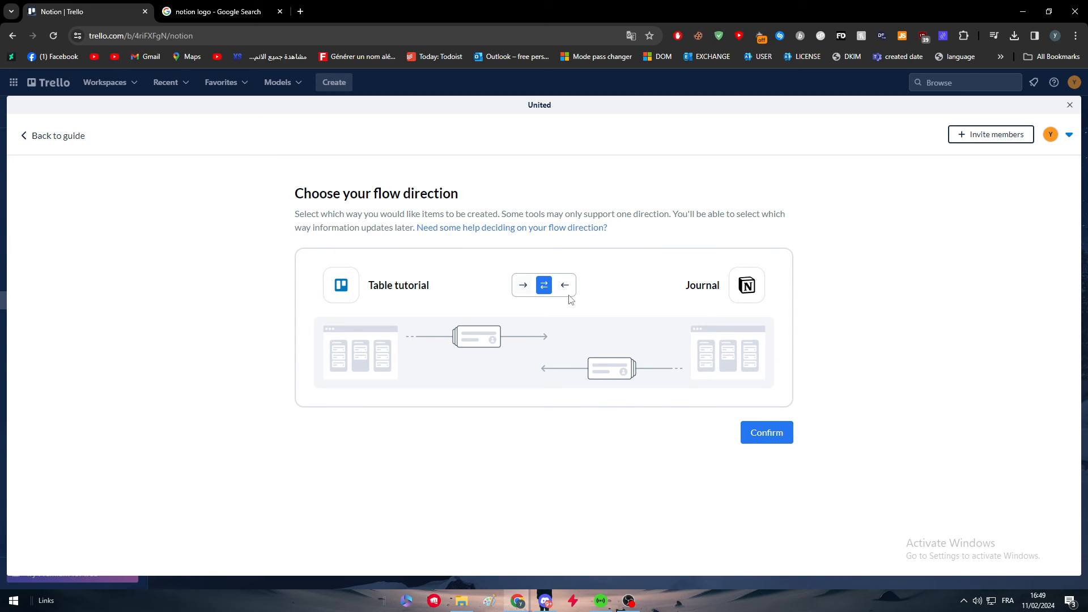
{"action": "mouse_move", "coordinate": [398, 286]}
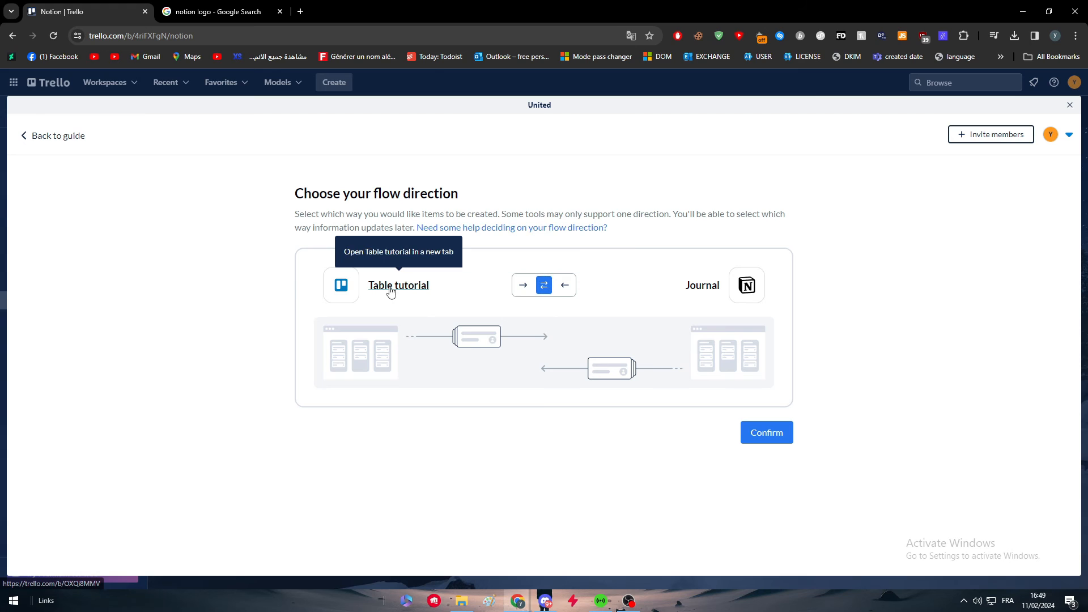
{"action": "mouse_move", "coordinate": [360, 298]}
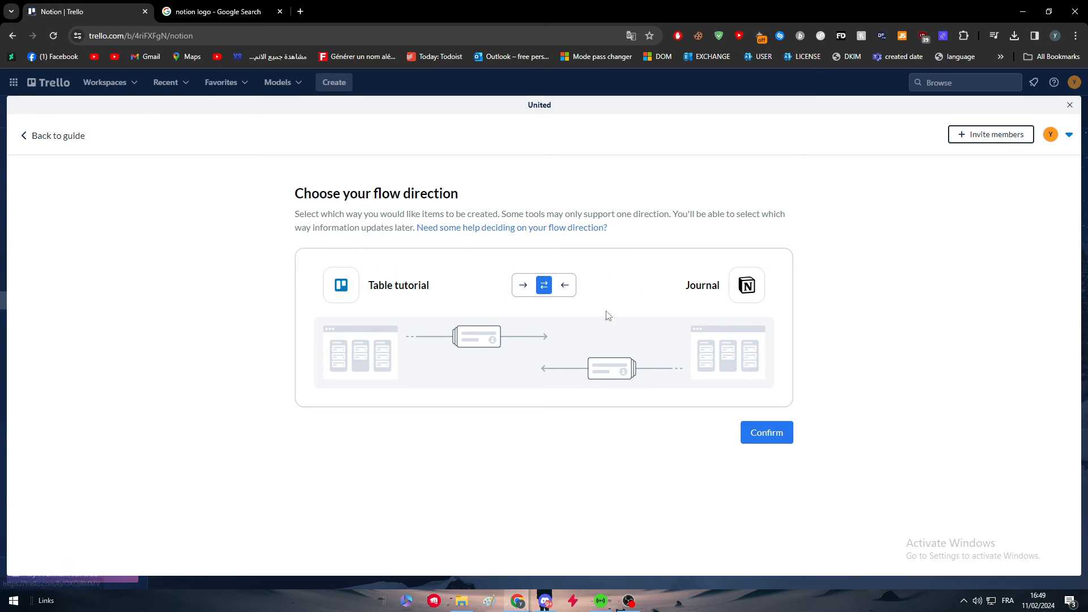
Set the flow direction one way so Table tutorial cards create Journal pages, and confirm it
{"action": "left_click", "coordinate": [564, 285]}
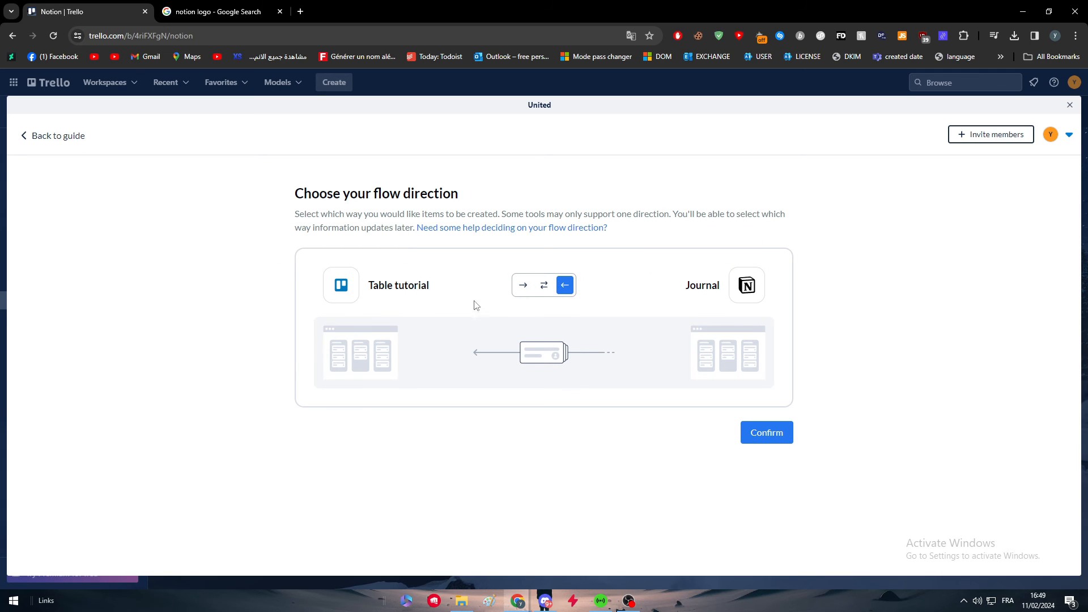
{"action": "left_click", "coordinate": [521, 285]}
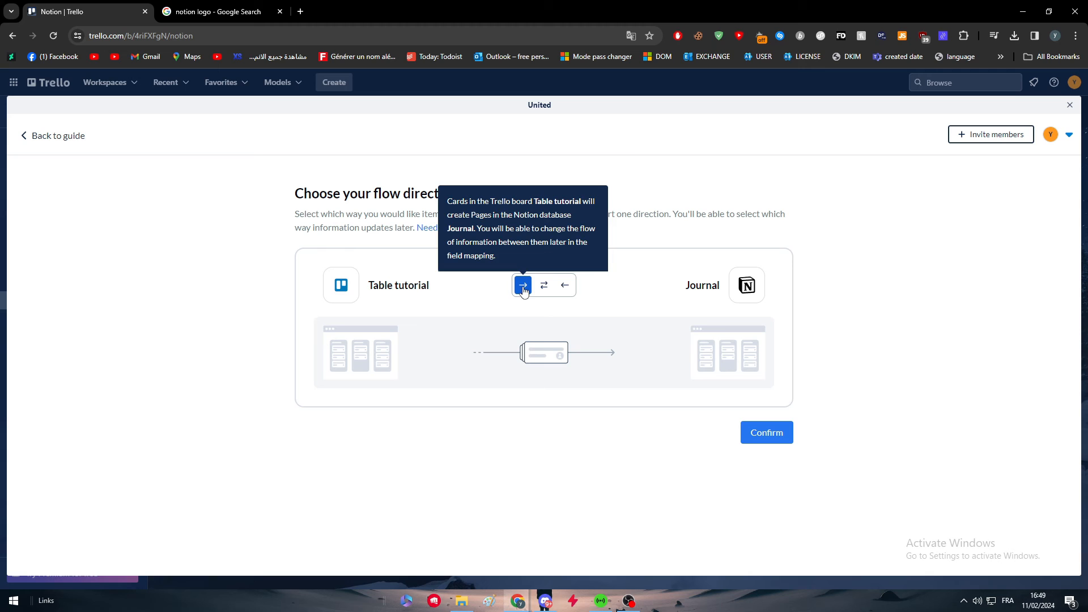
{"action": "mouse_move", "coordinate": [443, 298]}
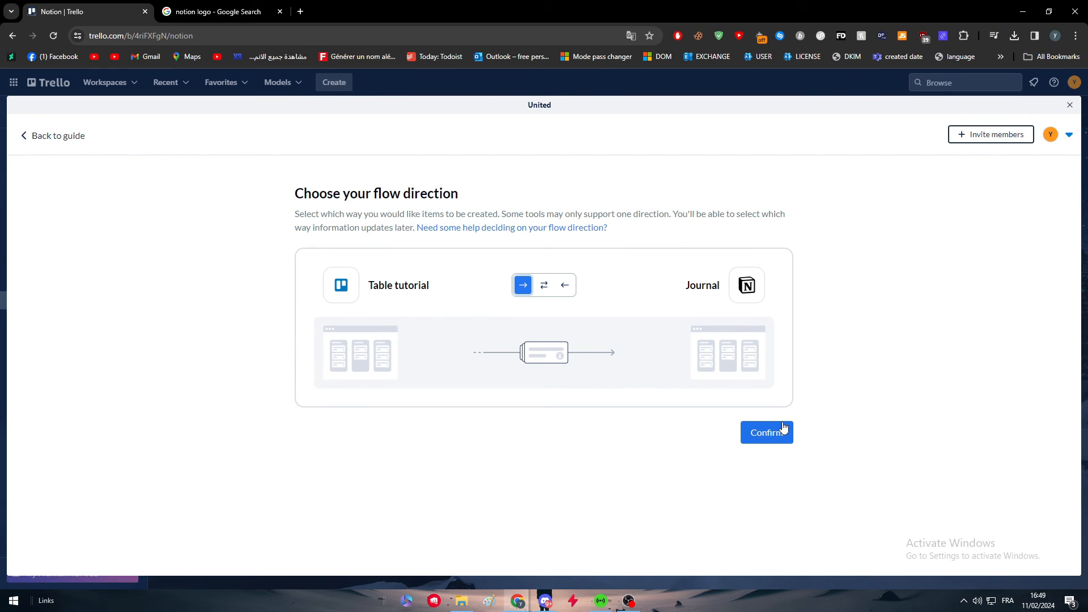
{"action": "left_click", "coordinate": [766, 432]}
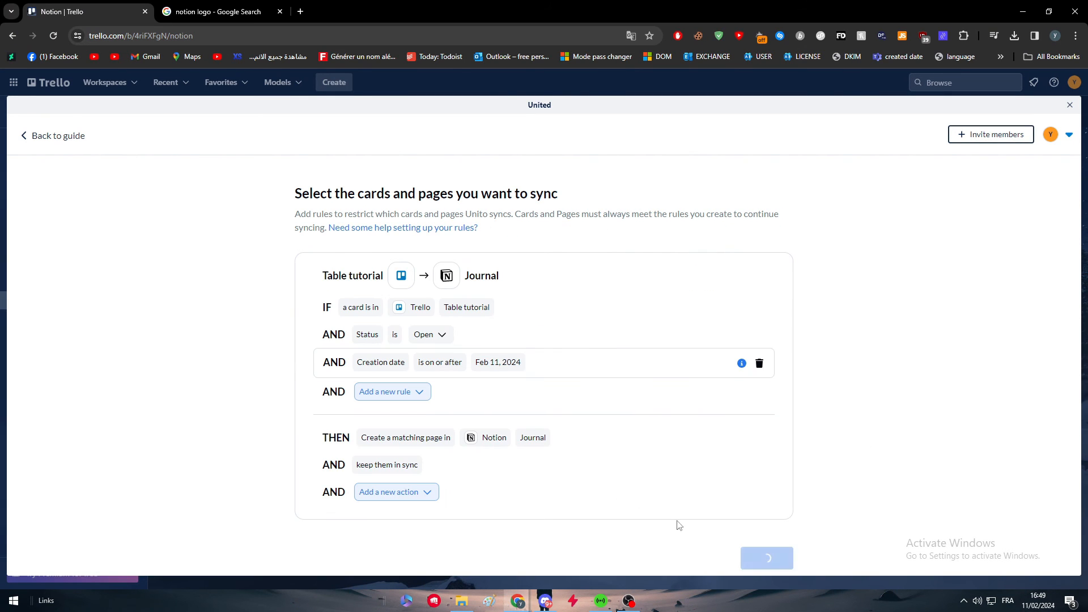
Accept the default sync rules, saving the flow and returning to the Notion board
{"action": "left_click", "coordinate": [766, 557]}
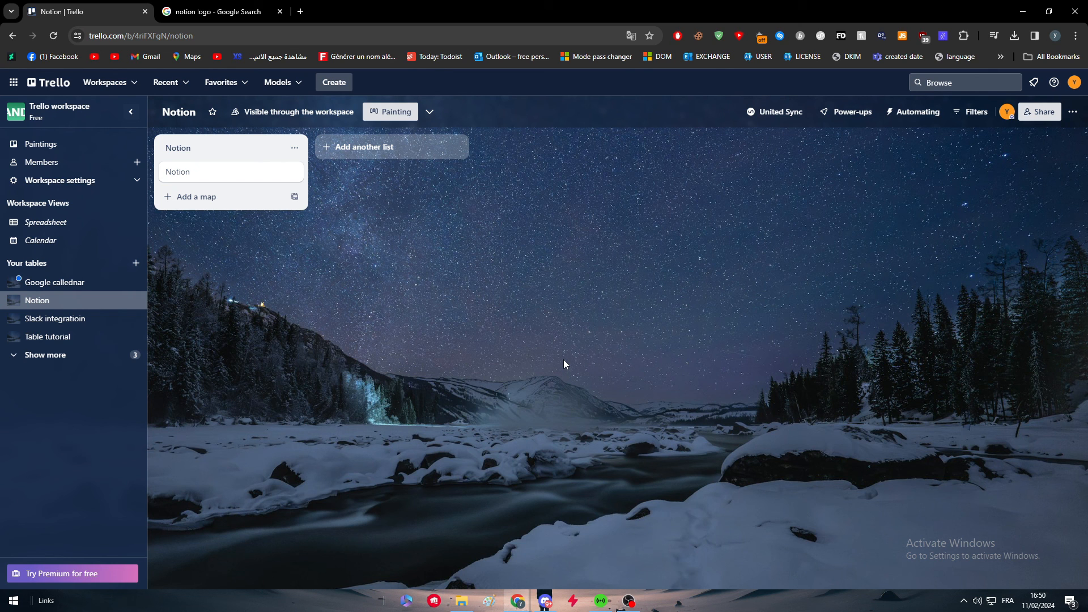
{"action": "left_click", "coordinate": [597, 321]}
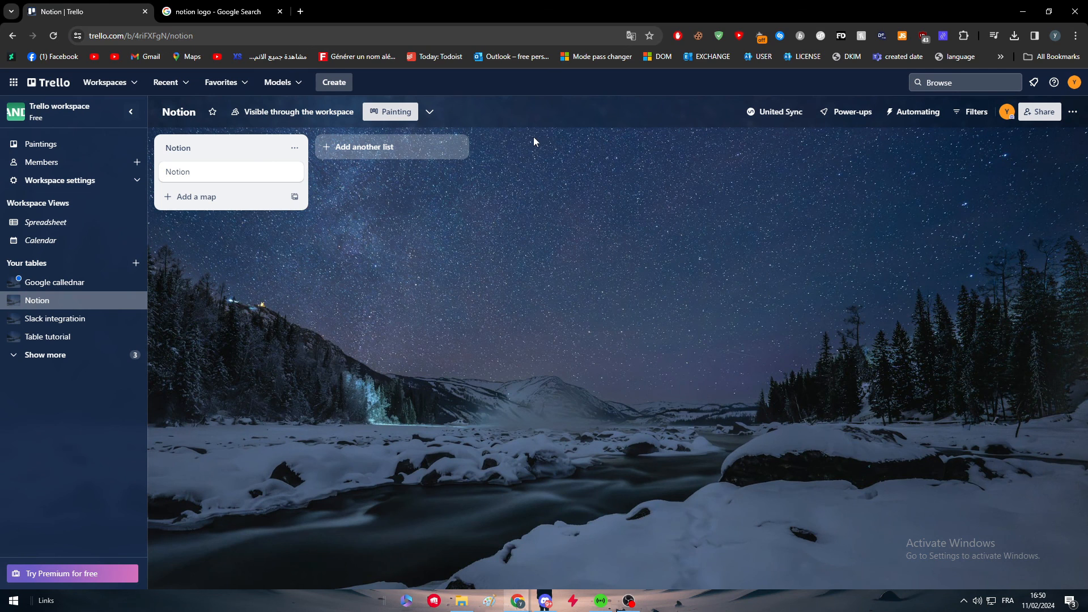
{"action": "mouse_move", "coordinate": [531, 143]}
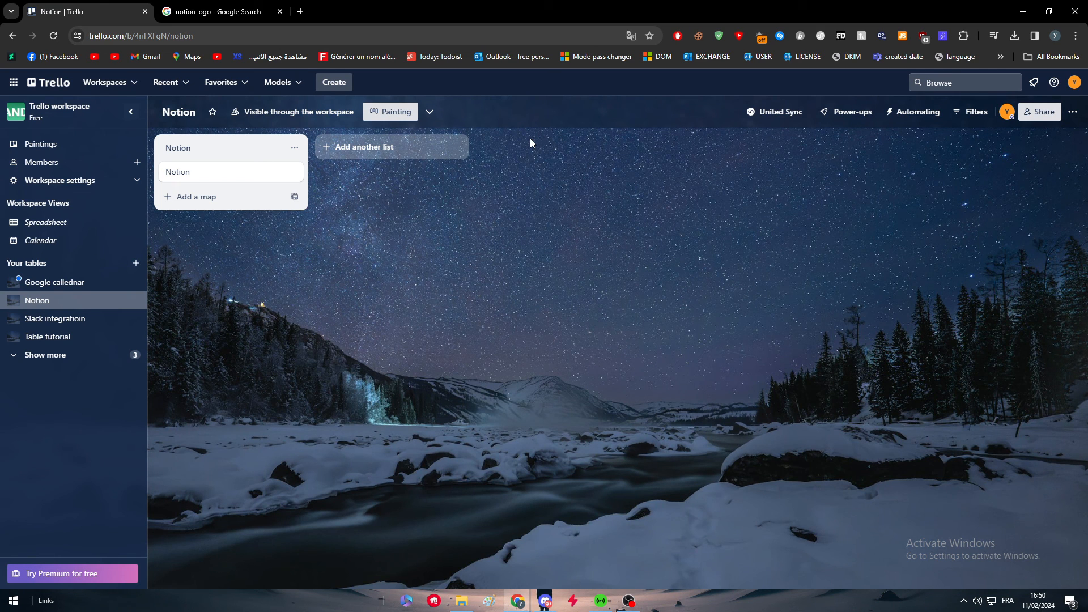